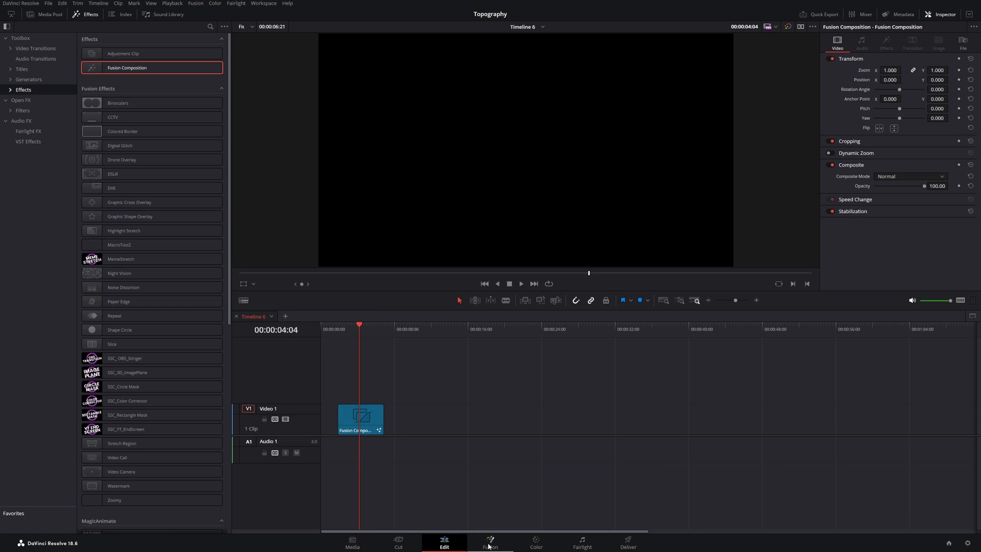
Add a FastNoise node in the Fusion workspace and connect it to MediaOut1
{"action": "left_click", "coordinate": [490, 542]}
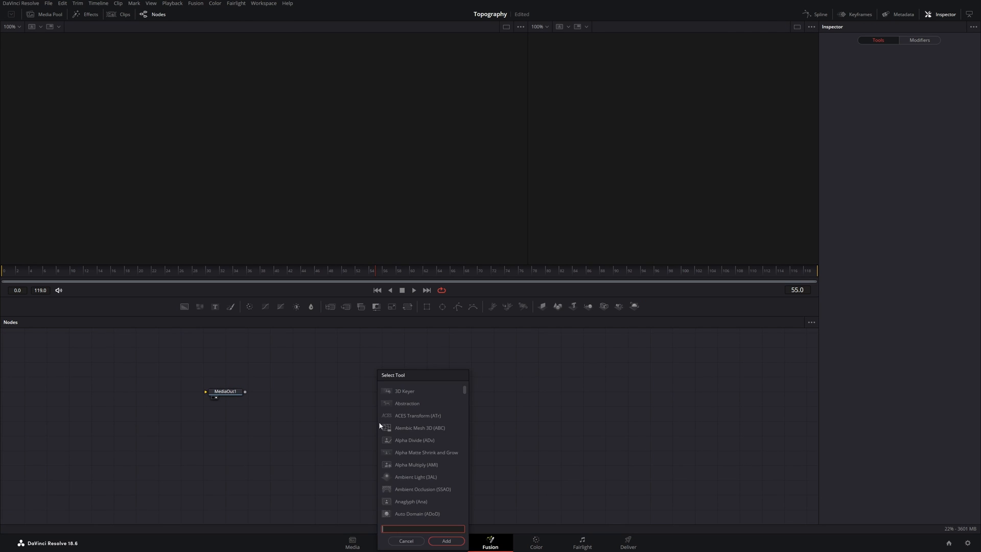
{"action": "type", "text": "fast"}
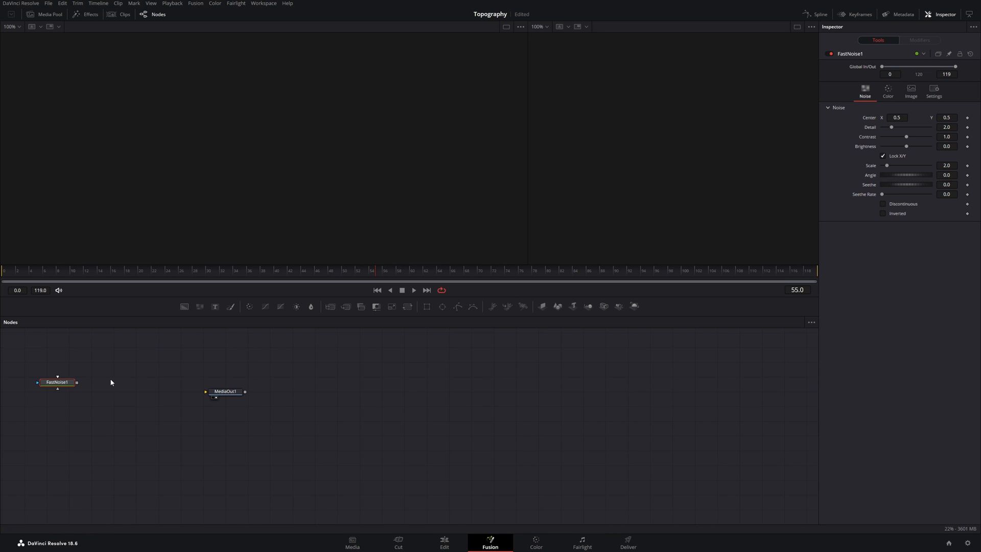
{"action": "left_click_drag", "start_coordinate": [75, 382], "coordinate": [312, 389]}
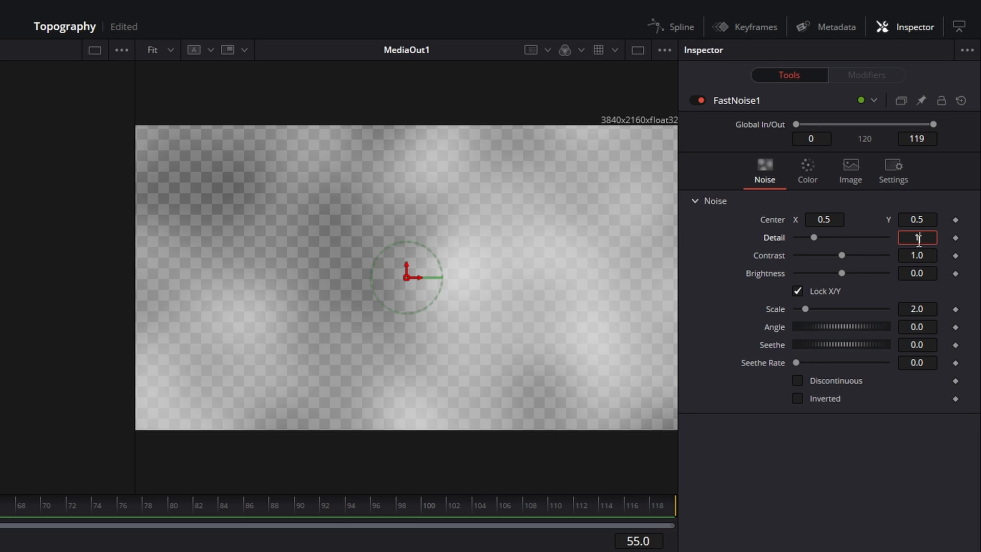
Set FastNoise1 to Detail 1.57, Contrast 2.33, Brightness -0.53, Scale 2.56 and Seethe Rate 0.01
{"action": "type", "text": "1.57"}
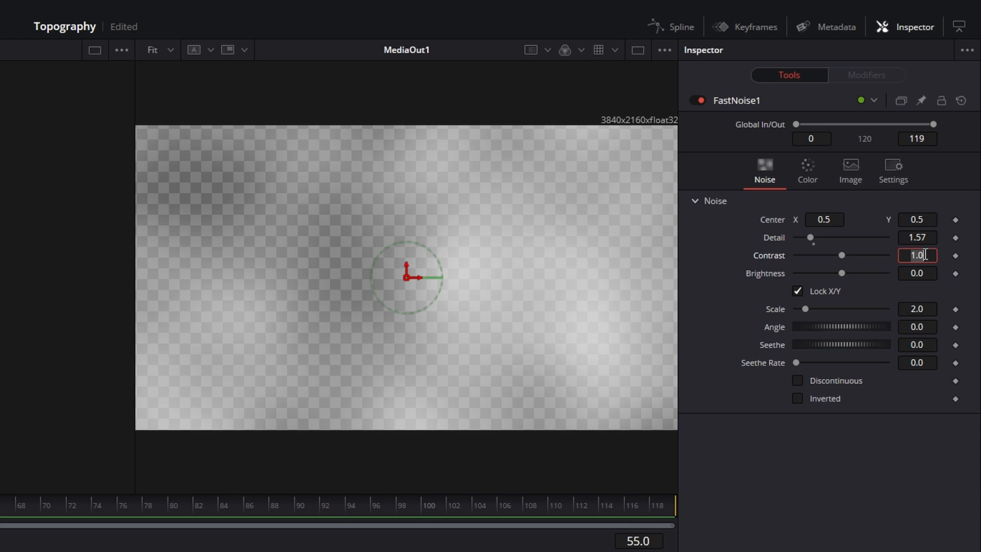
{"action": "type", "text": "2.33"}
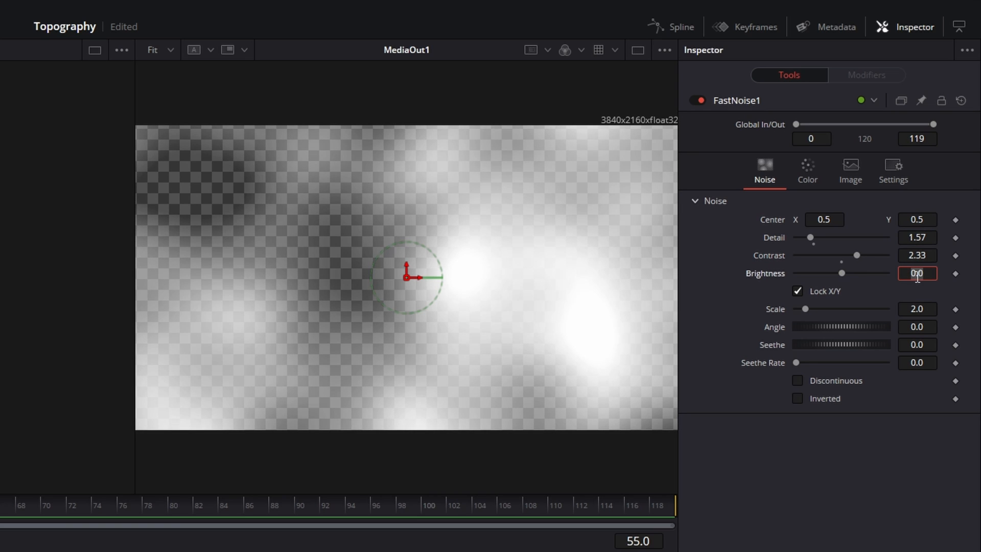
{"action": "type", "text": "-0.53"}
{"action": "left_click", "coordinate": [917, 308]}
{"action": "type", "text": "2.56"}
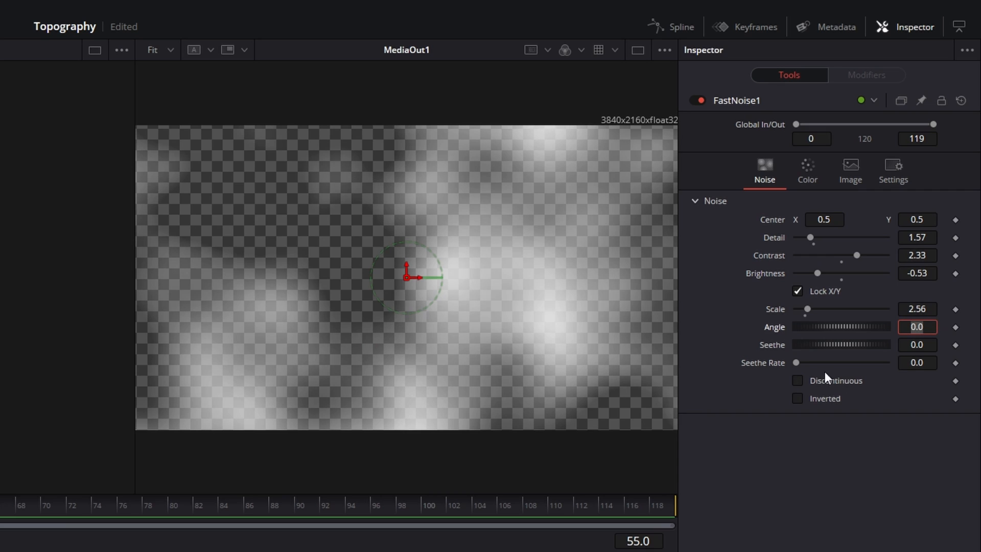
{"action": "left_click", "coordinate": [918, 362]}
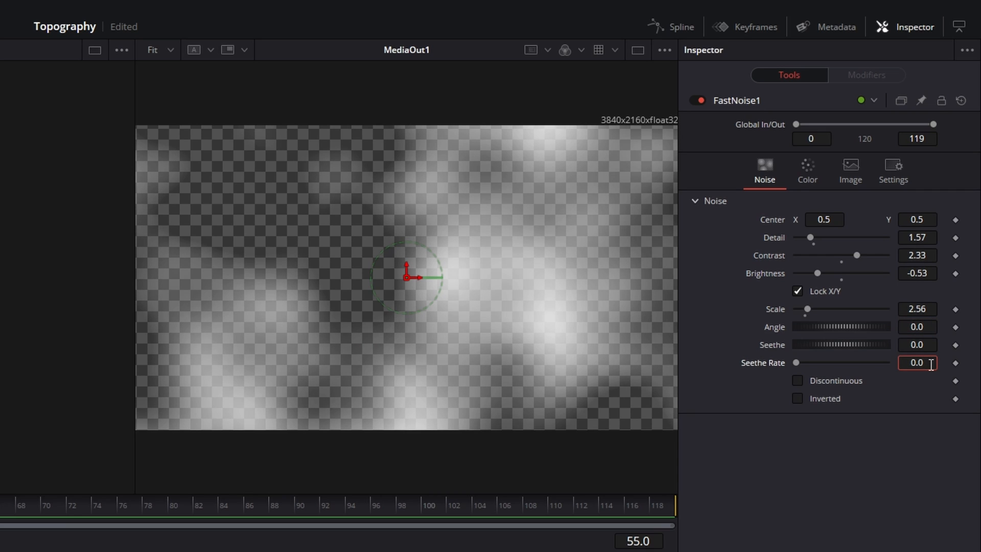
{"action": "type", "text": "0.01"}
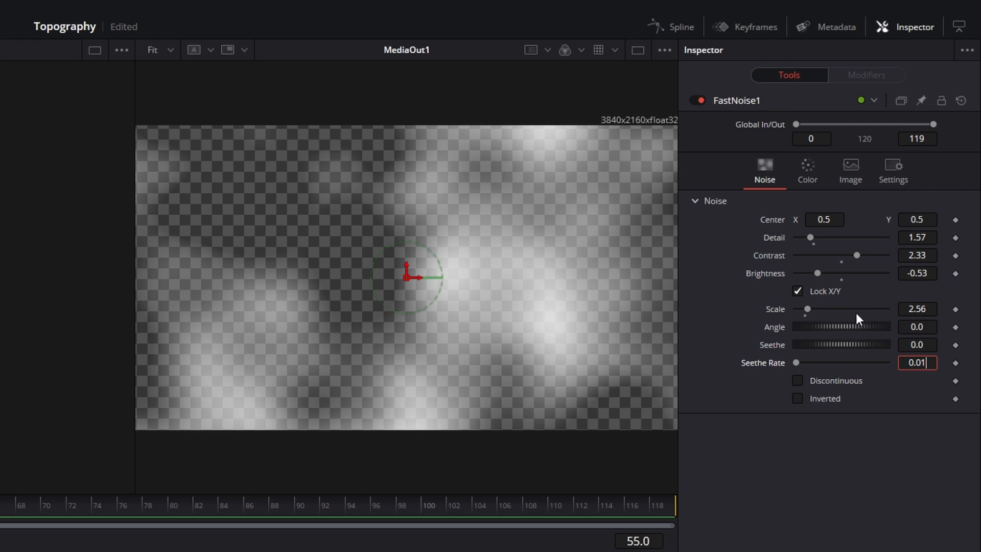
{"action": "mouse_move", "coordinate": [413, 316]}
{"action": "type", "text": "fast"}
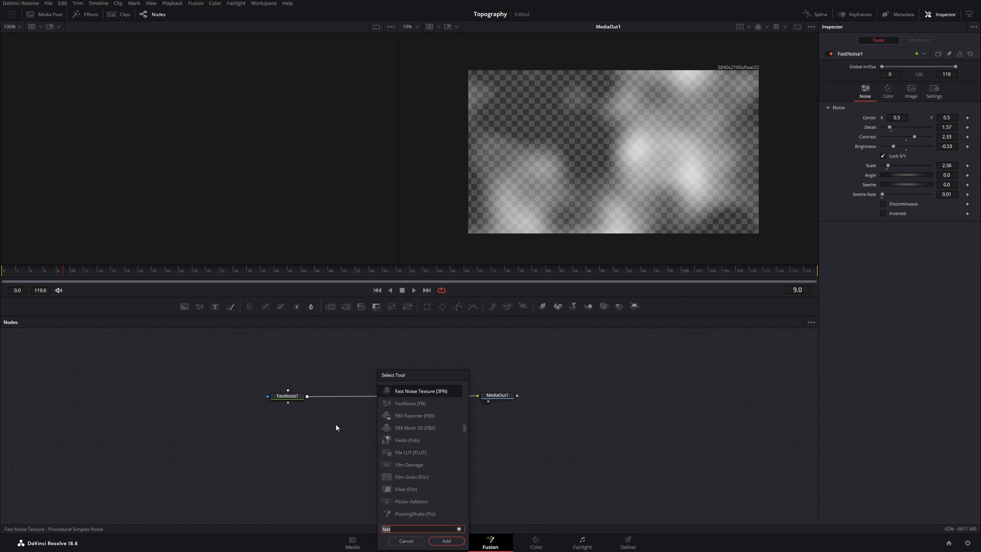
Insert an Abstraction node on the link between FastNoise1 and MediaOut1
{"action": "type", "text": "ab"}
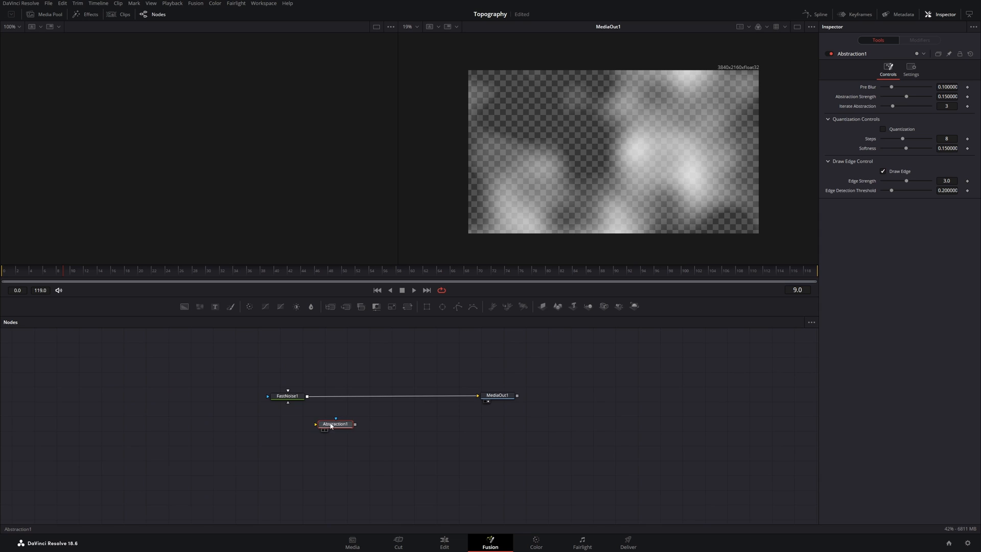
{"action": "left_click_drag", "start_coordinate": [335, 423], "coordinate": [357, 404]}
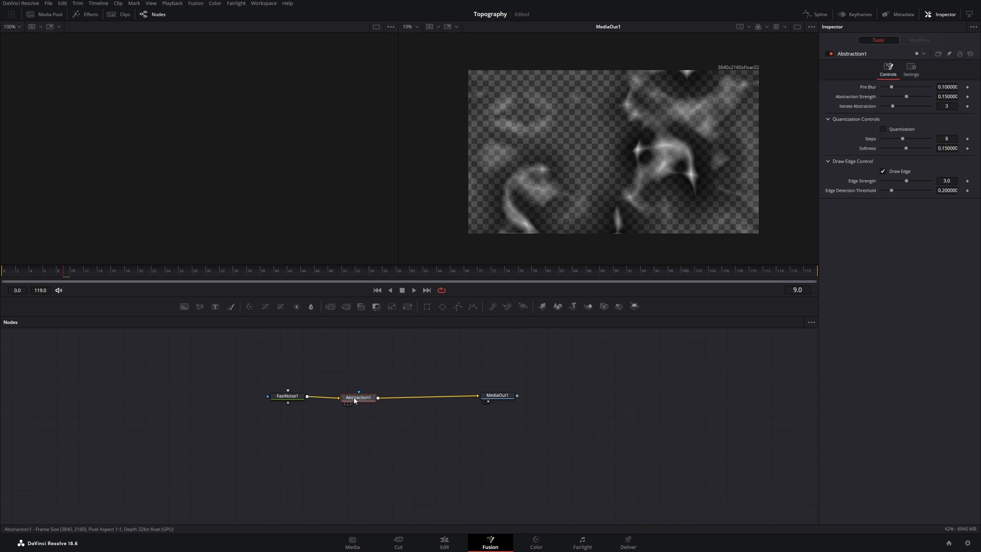
{"action": "left_click_drag", "start_coordinate": [358, 396], "coordinate": [365, 396]}
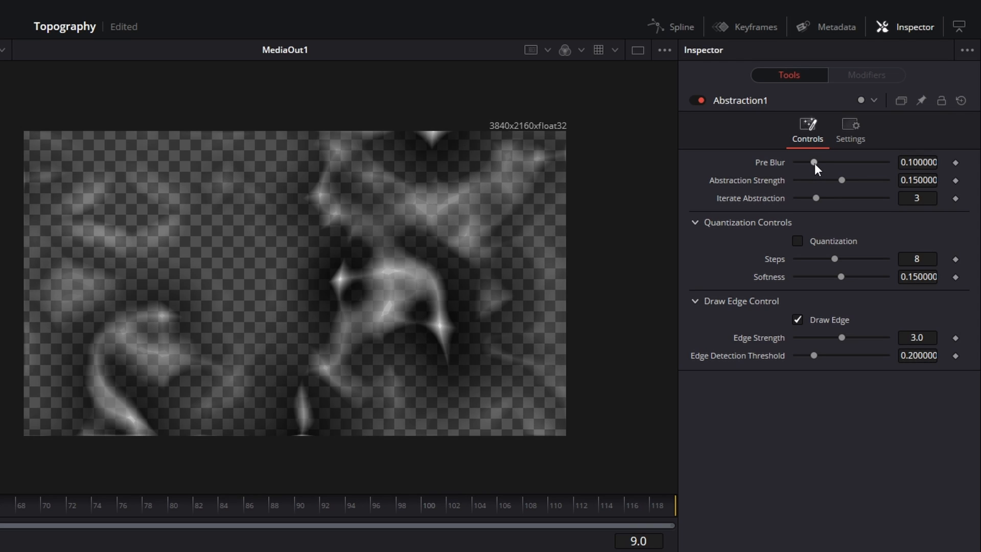
Raise Abstraction1's pre blur to 0.5, strength to 0.3 and iterations to 10
{"action": "left_click_drag", "start_coordinate": [813, 162], "coordinate": [886, 162]}
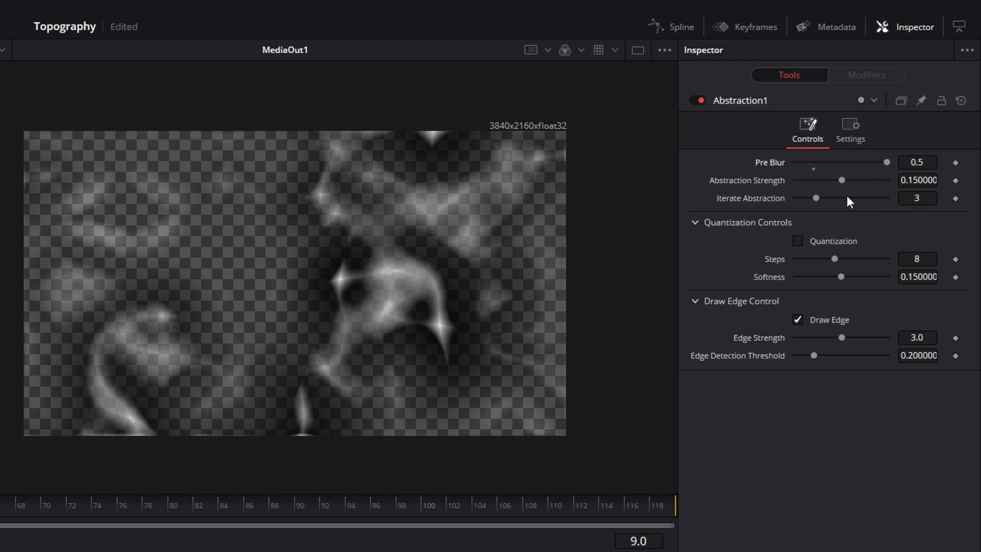
{"action": "left_click_drag", "start_coordinate": [841, 179], "coordinate": [887, 180]}
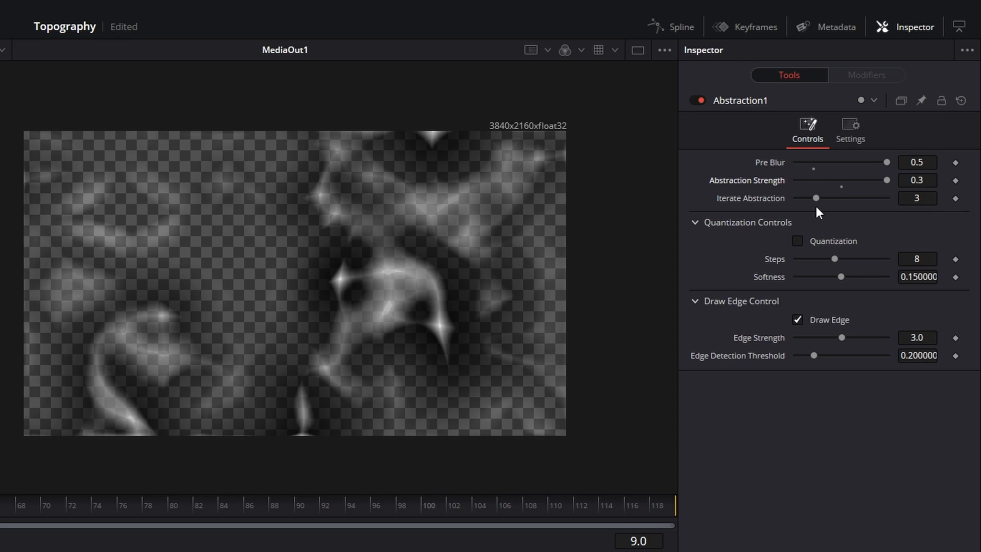
{"action": "left_click_drag", "start_coordinate": [815, 197], "coordinate": [825, 198]}
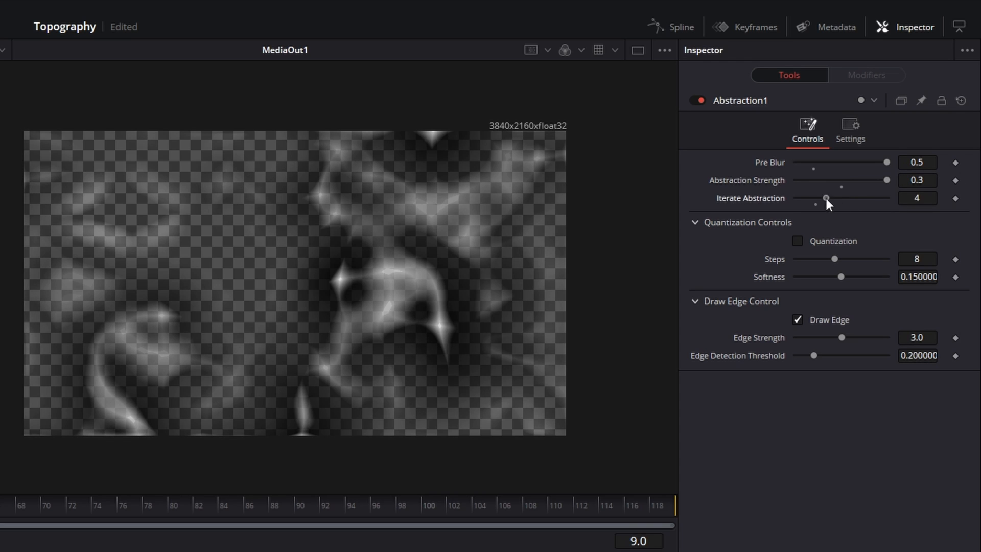
{"action": "left_click_drag", "start_coordinate": [826, 198], "coordinate": [896, 198]}
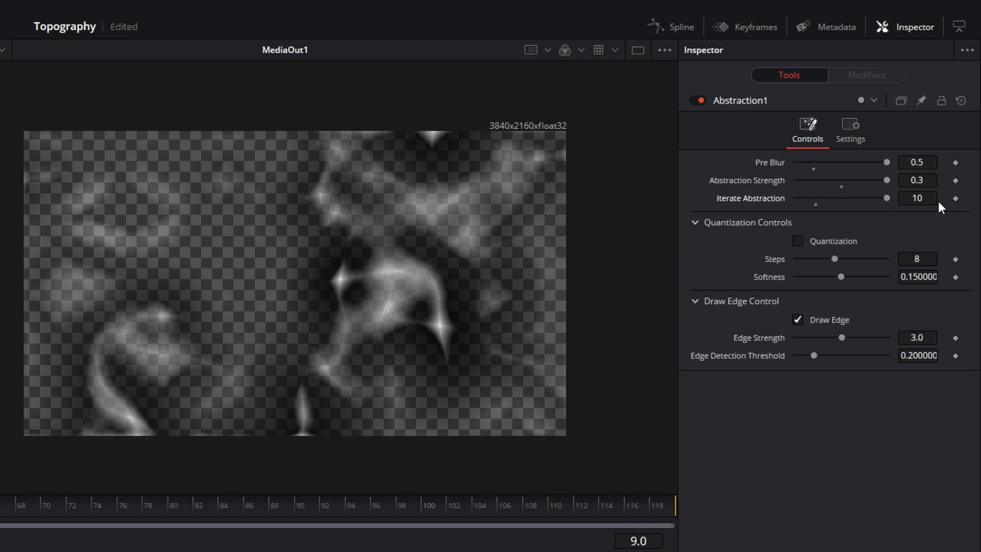
{"action": "mouse_move", "coordinate": [795, 253]}
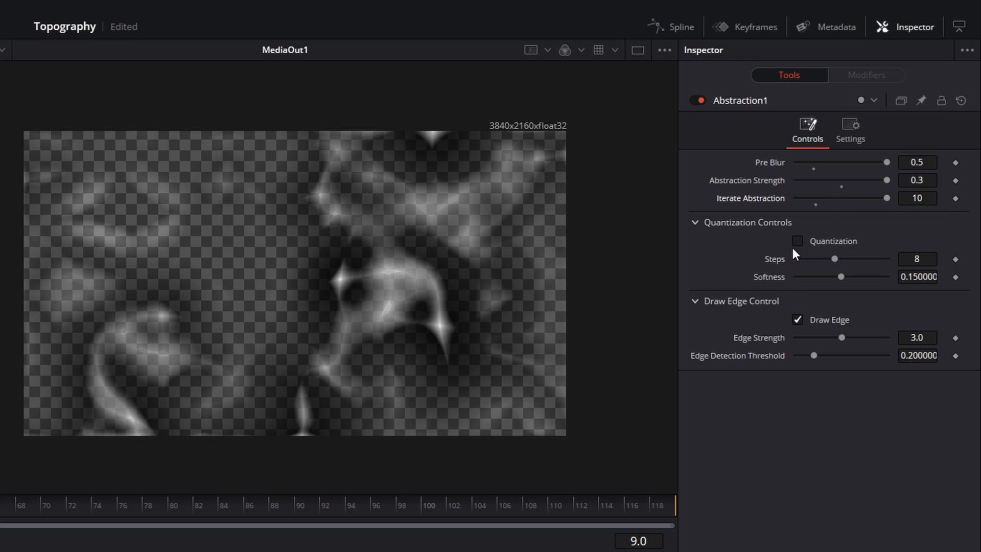
Enable quantization with 12 steps and softness 0.035 for crisp contour bands
{"action": "left_click", "coordinate": [797, 241]}
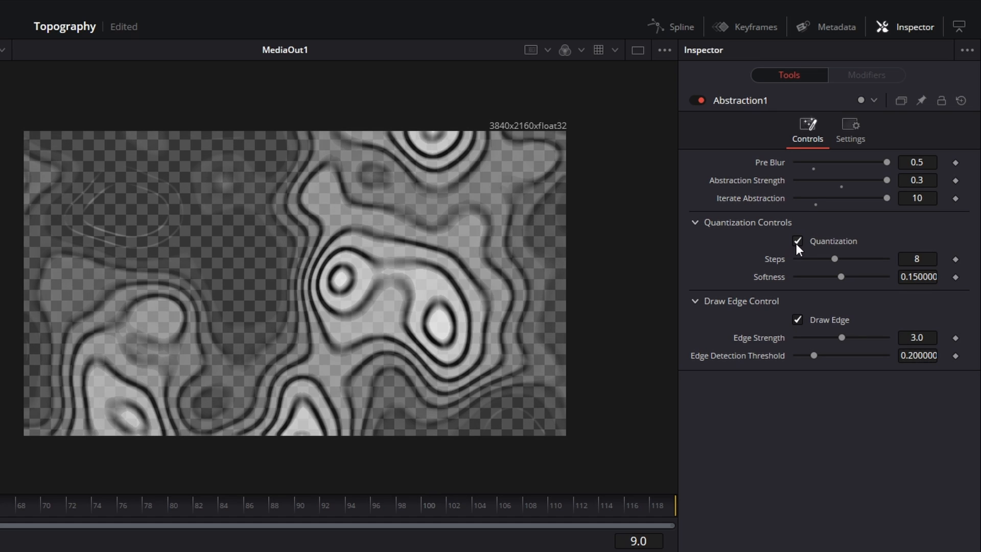
{"action": "left_click", "coordinate": [917, 258]}
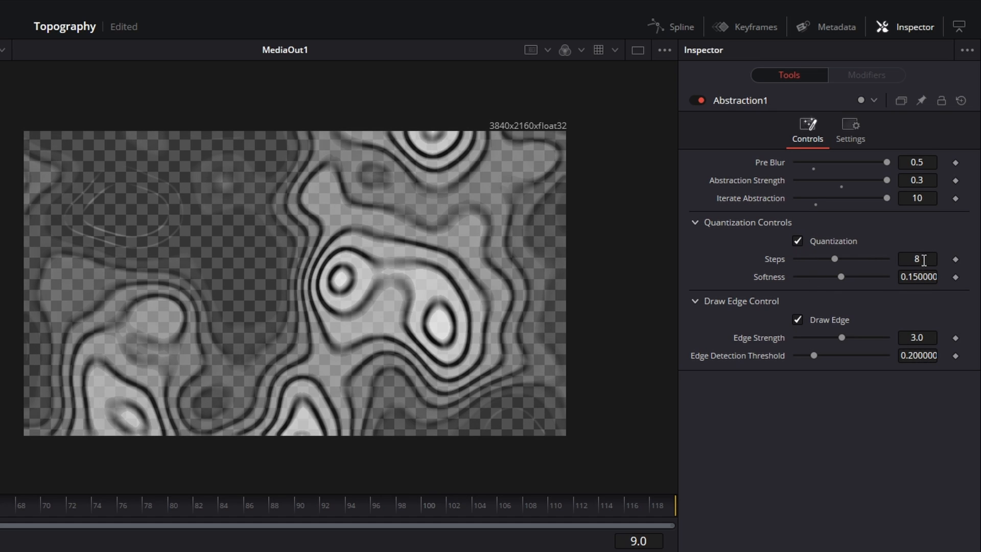
{"action": "left_click_drag", "start_coordinate": [833, 258], "coordinate": [849, 258]}
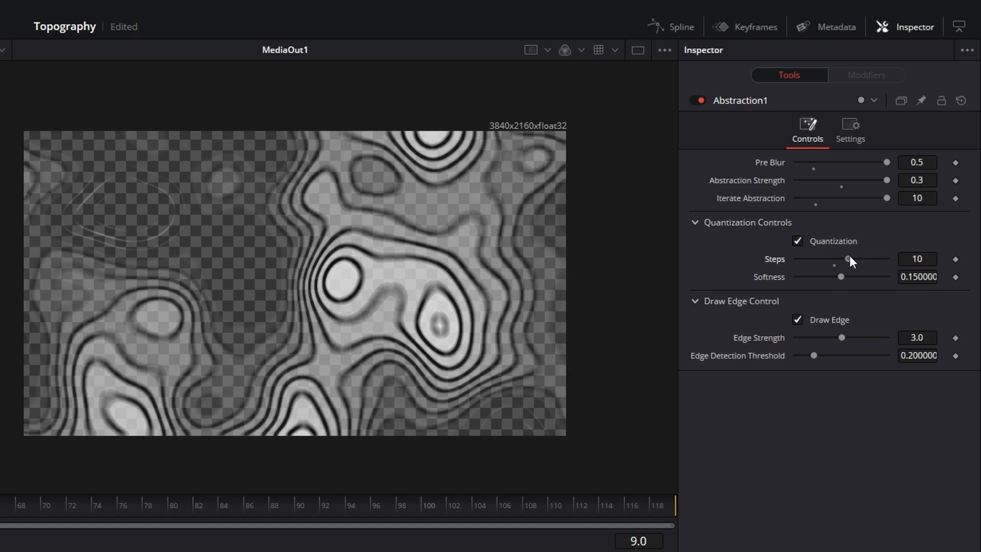
{"action": "left_click_drag", "start_coordinate": [850, 259], "coordinate": [864, 258]}
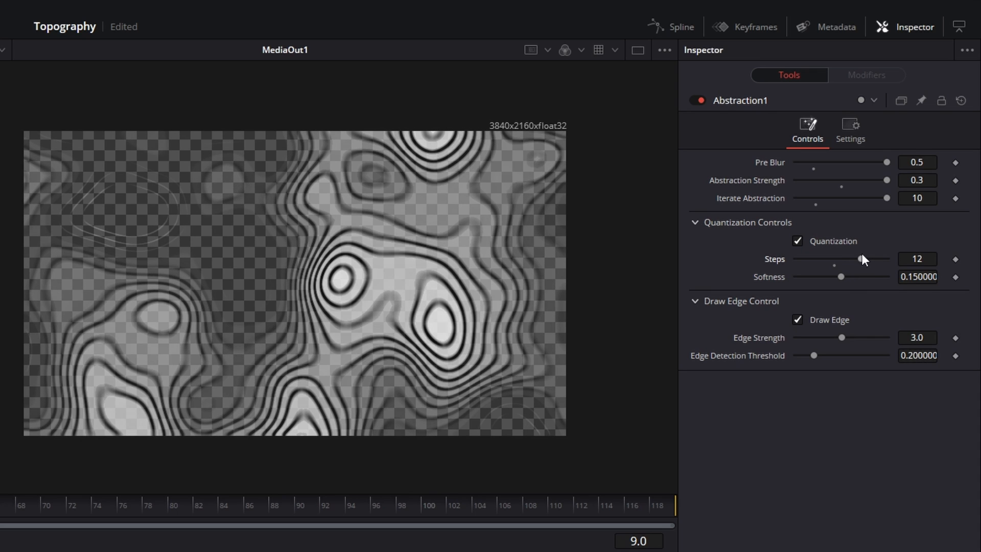
{"action": "mouse_move", "coordinate": [915, 304]}
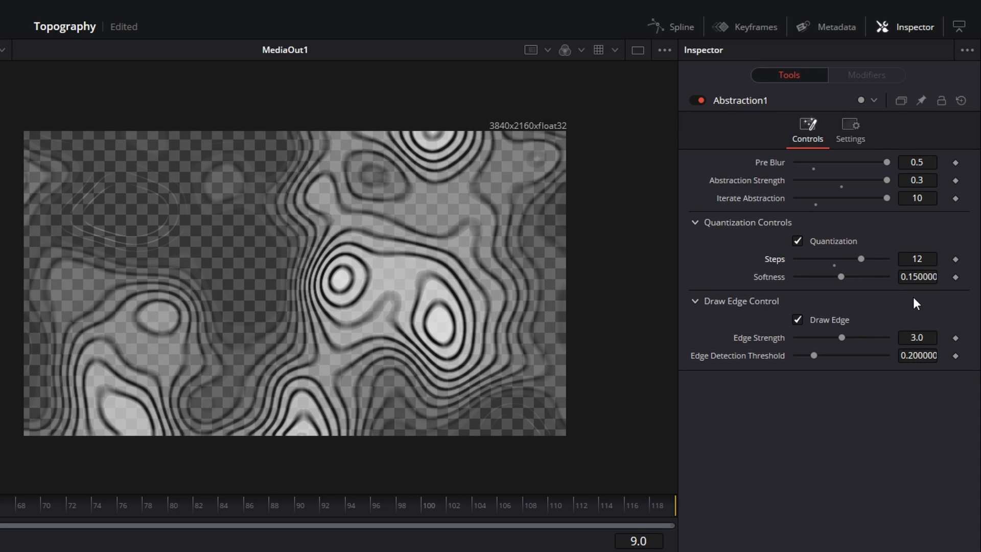
{"action": "mouse_move", "coordinate": [882, 287]}
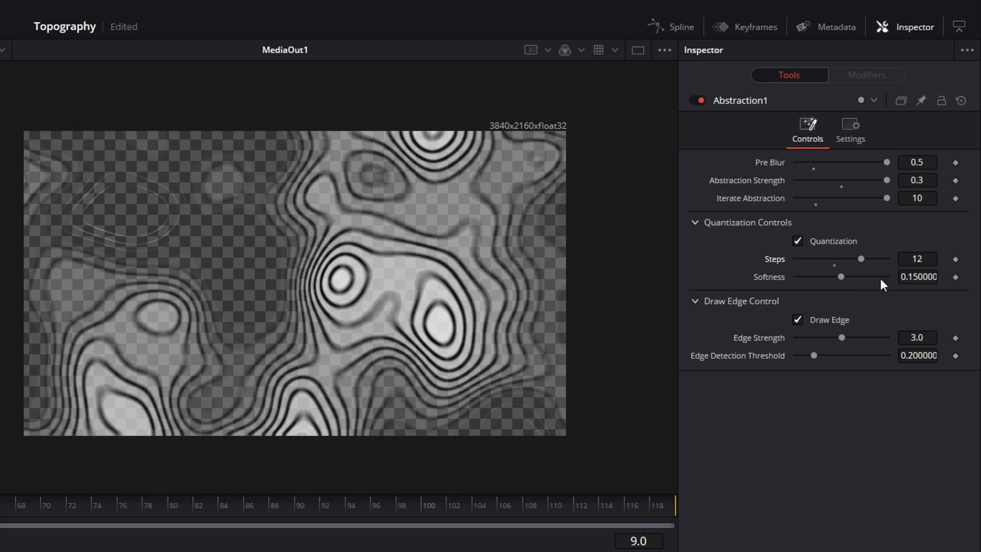
{"action": "left_click", "coordinate": [918, 277]}
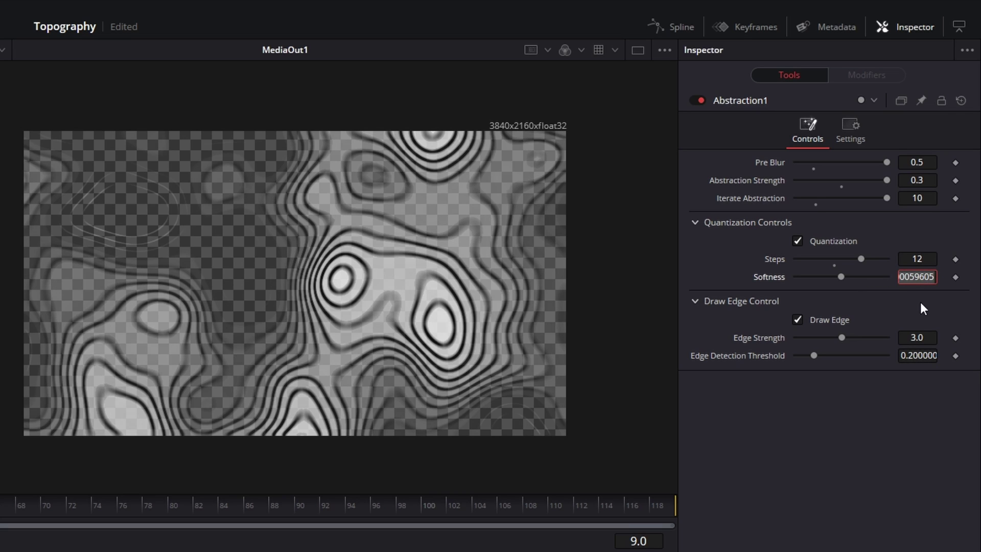
{"action": "type", "text": ".035"}
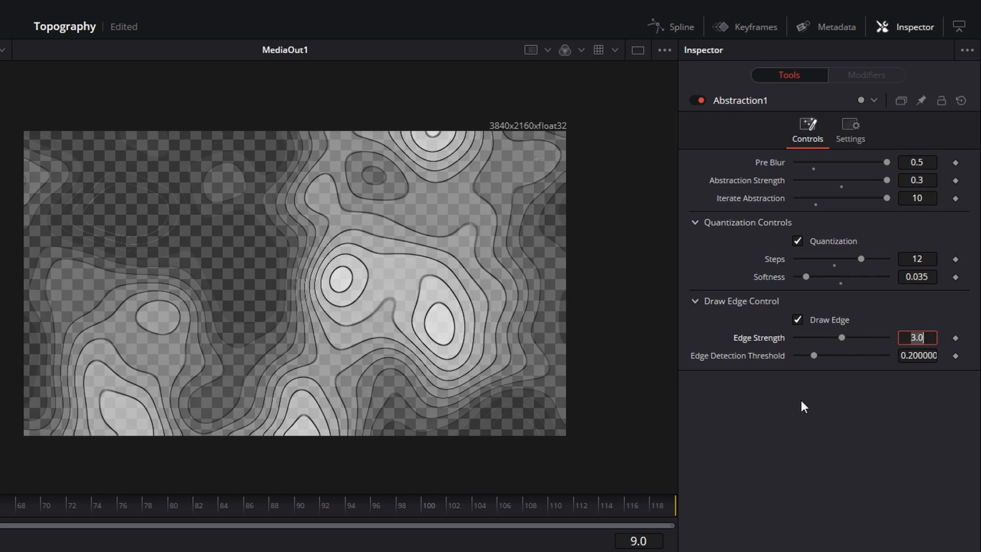
{"action": "mouse_move", "coordinate": [875, 393]}
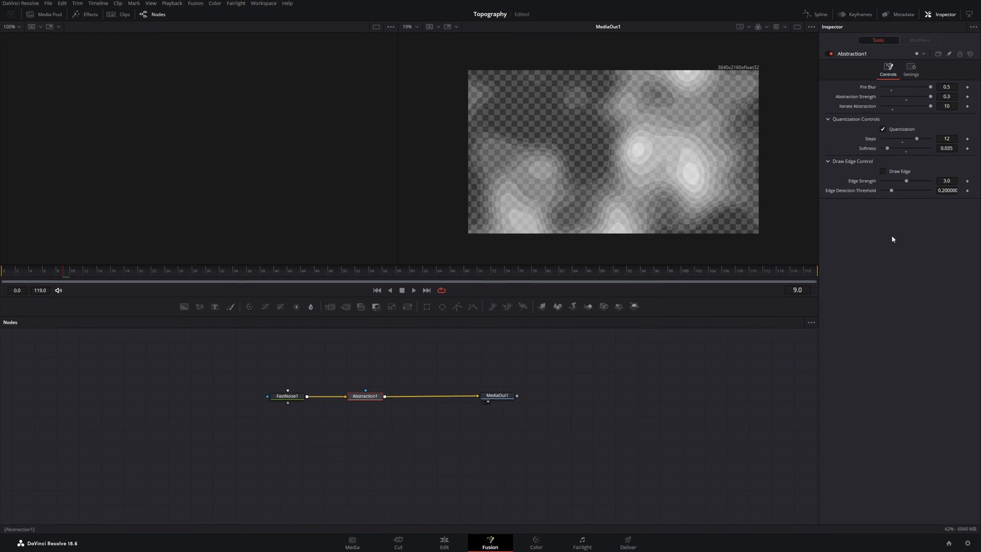
Add an EdgeDetect node between Abstraction1 and MediaOut1
{"action": "left_click_drag", "start_coordinate": [498, 395], "coordinate": [604, 396]}
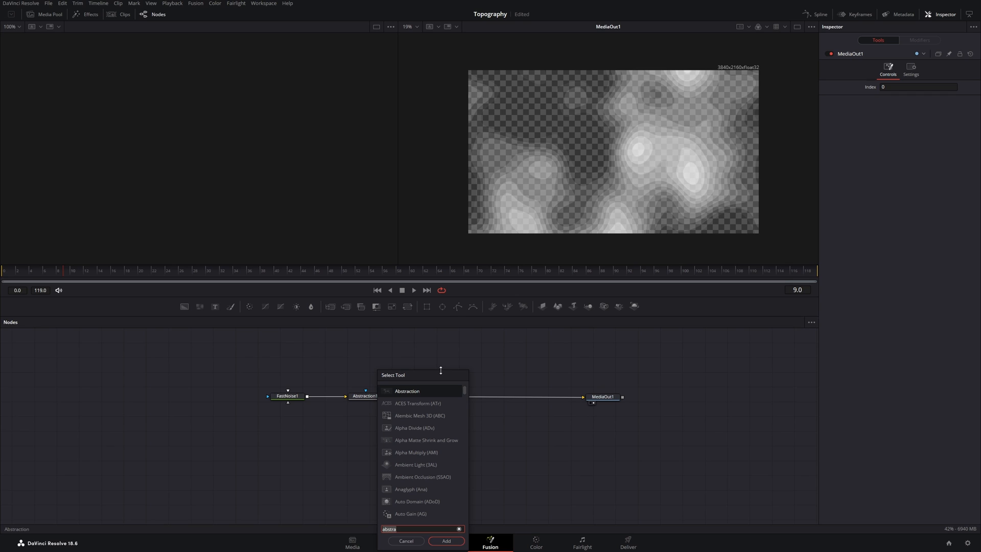
{"action": "type", "text": "edge"}
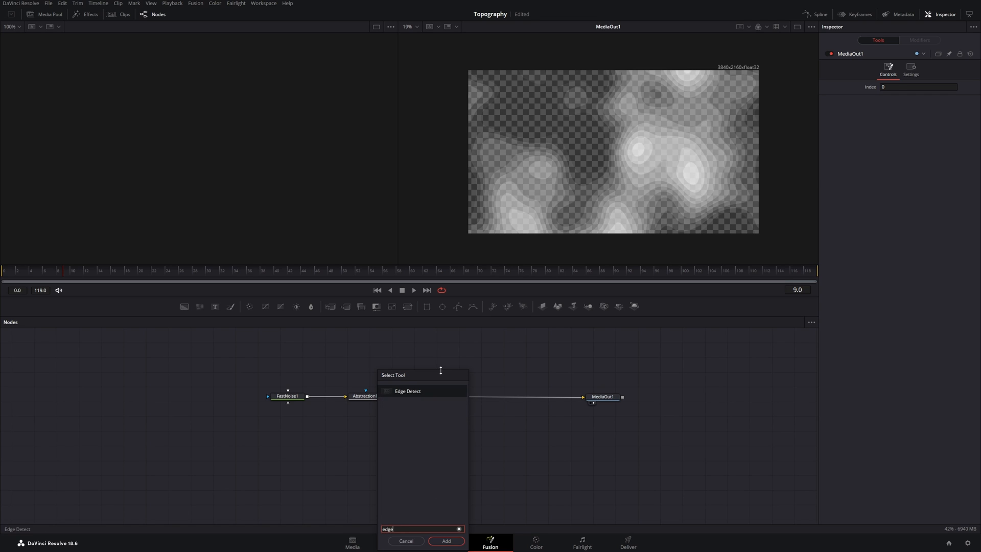
{"action": "left_click", "coordinate": [445, 542]}
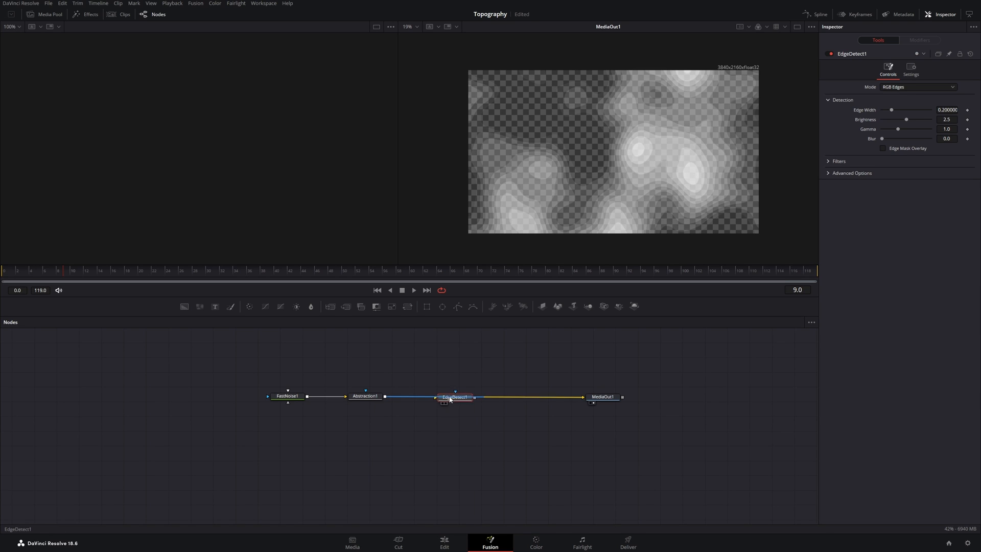
{"action": "left_click_drag", "start_coordinate": [456, 397], "coordinate": [462, 392]}
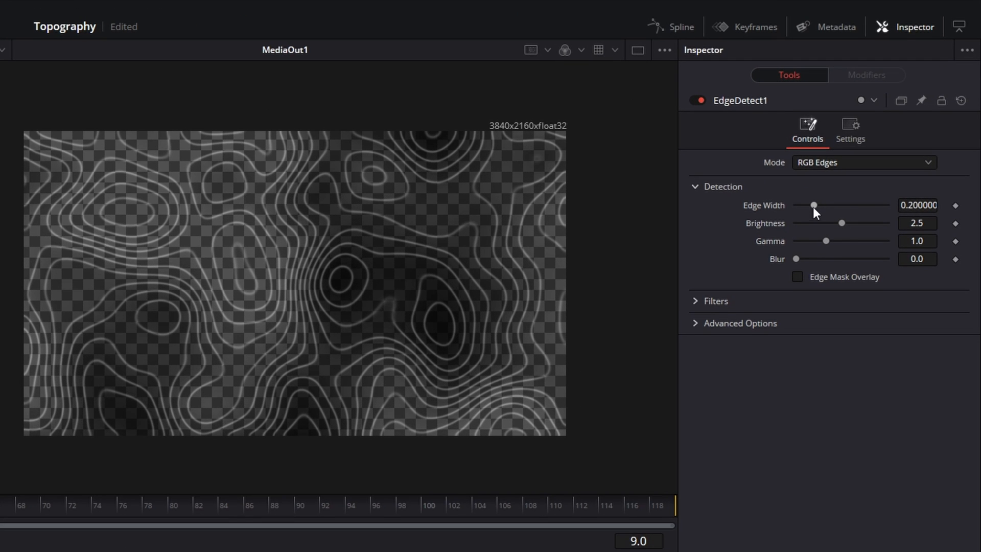
Set EdgeDetect1 to edge width 0, brightness about 1.89 and gamma 0.5 for thin lines
{"action": "left_click_drag", "start_coordinate": [814, 204], "coordinate": [796, 204]}
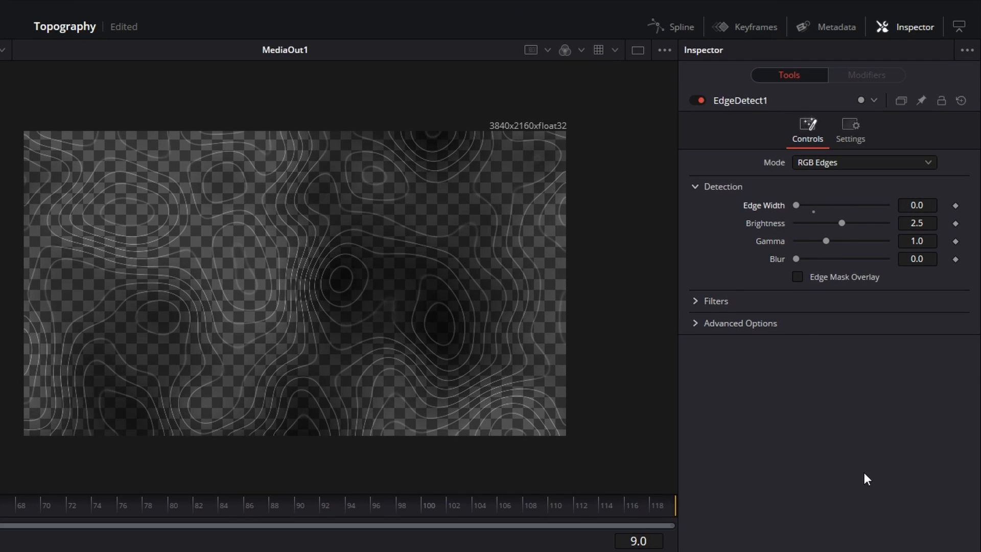
{"action": "mouse_move", "coordinate": [846, 235]}
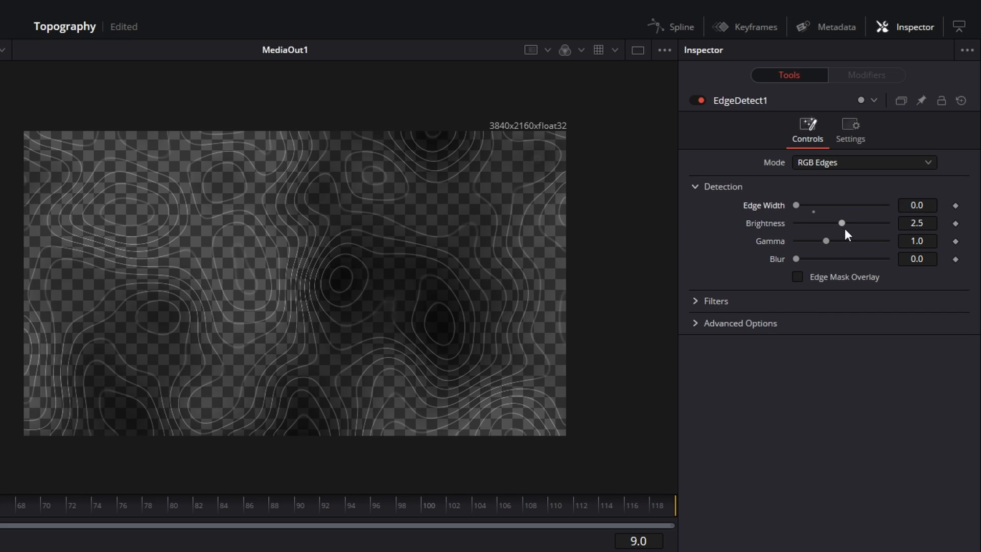
{"action": "left_click_drag", "start_coordinate": [841, 223], "coordinate": [830, 222]}
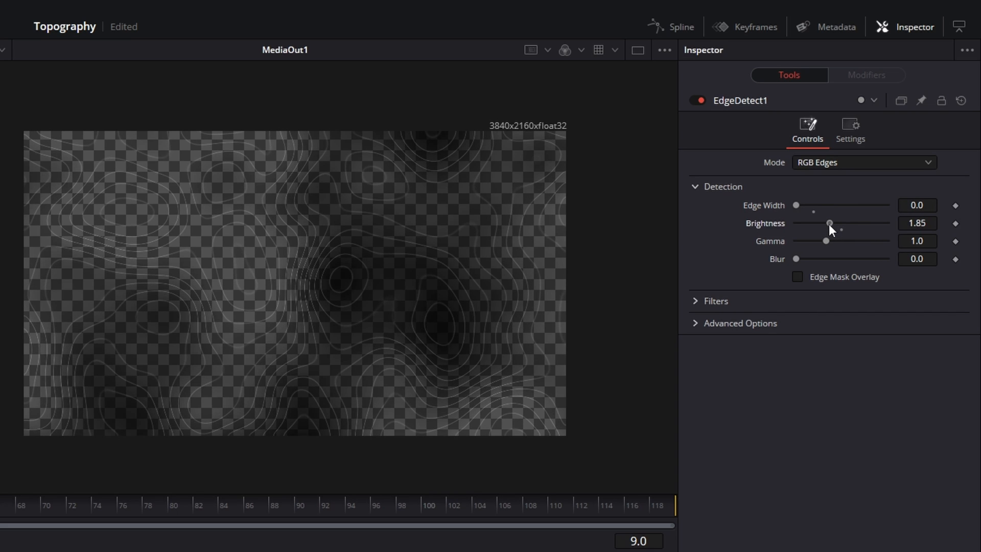
{"action": "left_click_drag", "start_coordinate": [830, 222], "coordinate": [832, 223]}
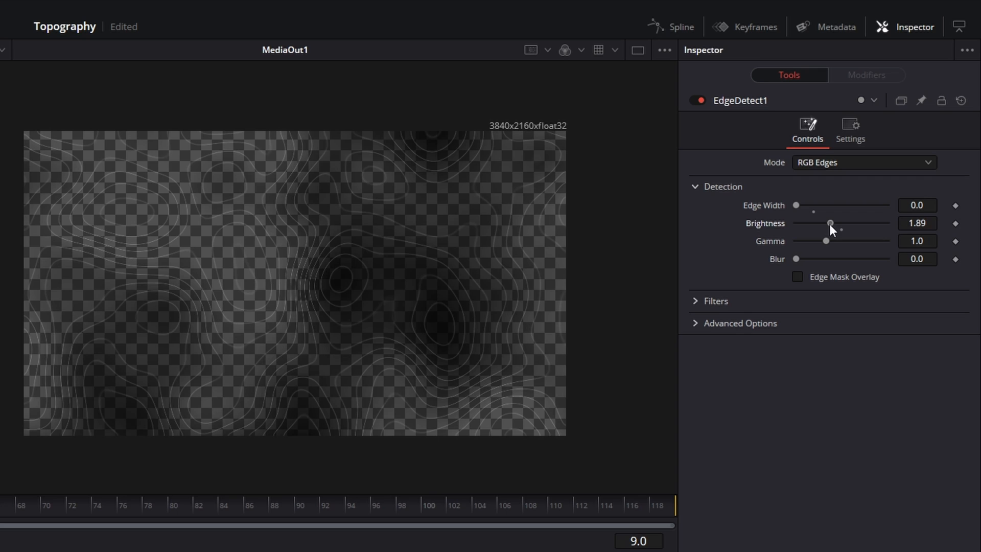
{"action": "left_click_drag", "start_coordinate": [825, 242], "coordinate": [819, 242]}
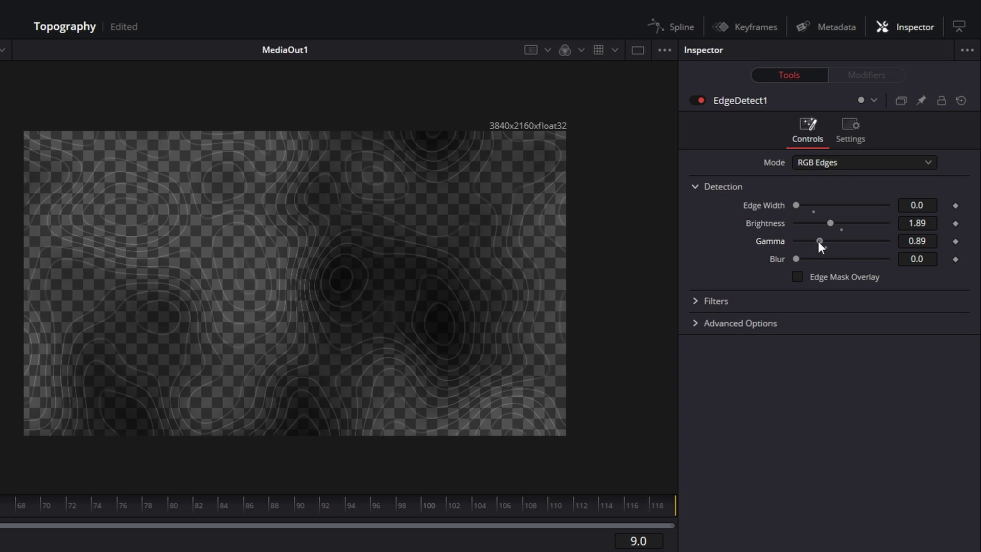
{"action": "left_click_drag", "start_coordinate": [820, 241], "coordinate": [830, 241]}
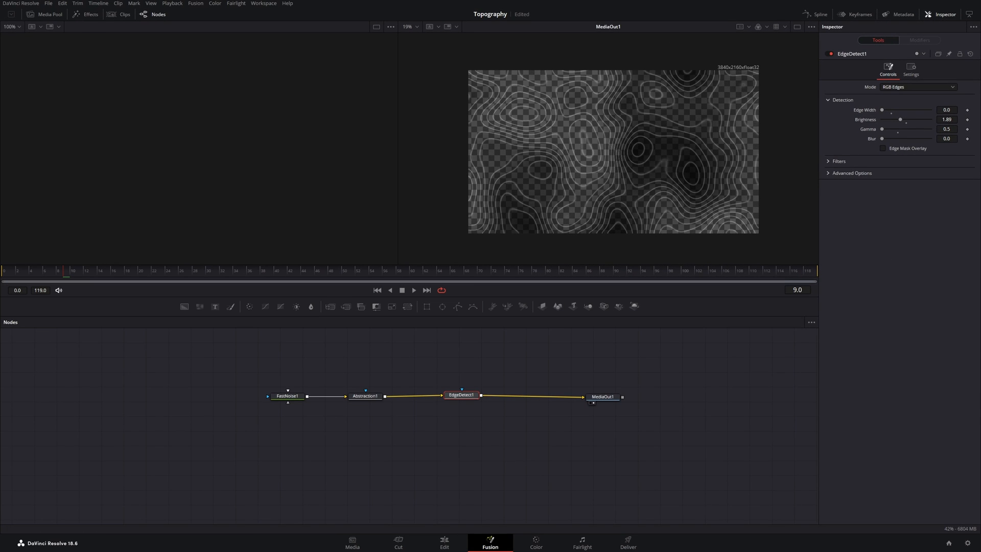
{"action": "mouse_move", "coordinate": [460, 541]}
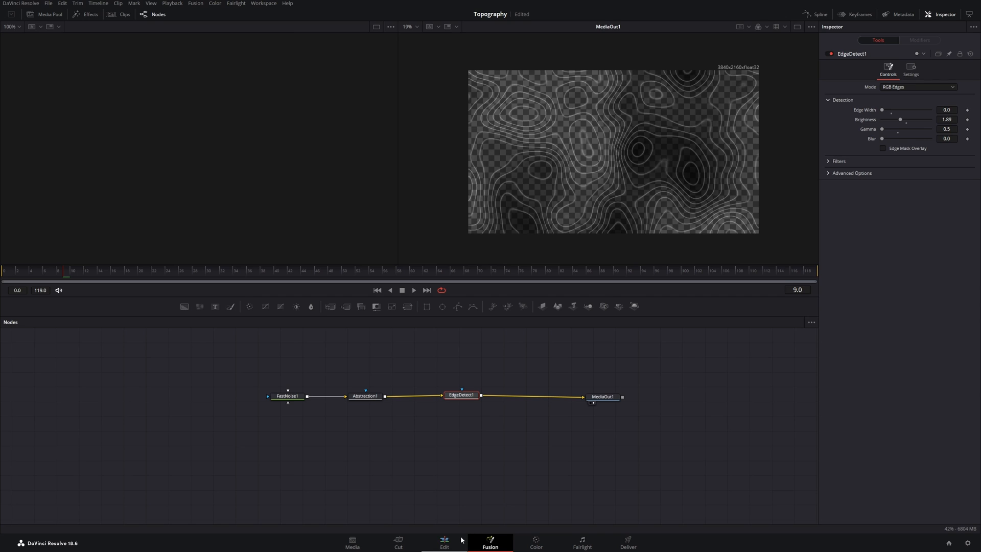
Play the contour-line clip on the Edit page timeline, then return to Fusion
{"action": "left_click", "coordinate": [444, 543]}
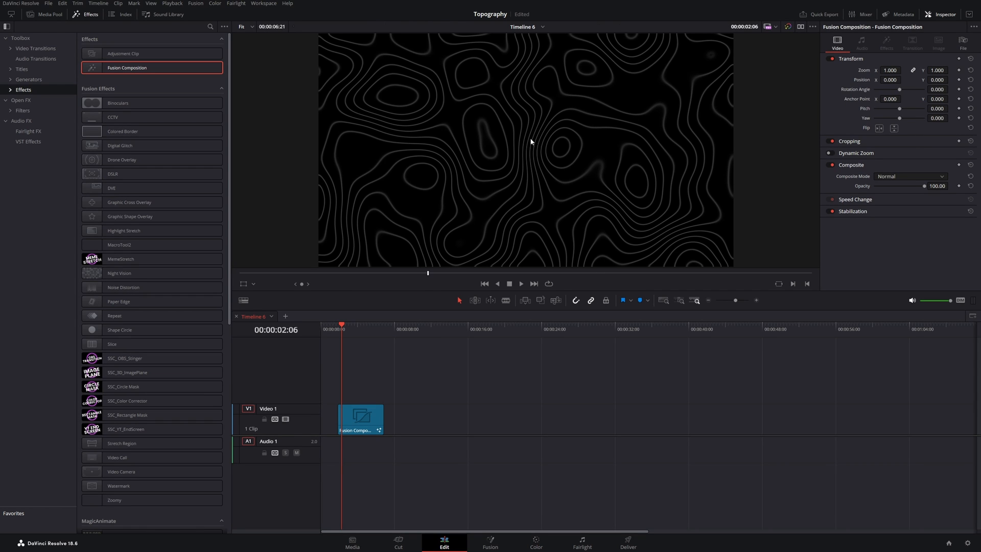
{"action": "mouse_move", "coordinate": [347, 377]}
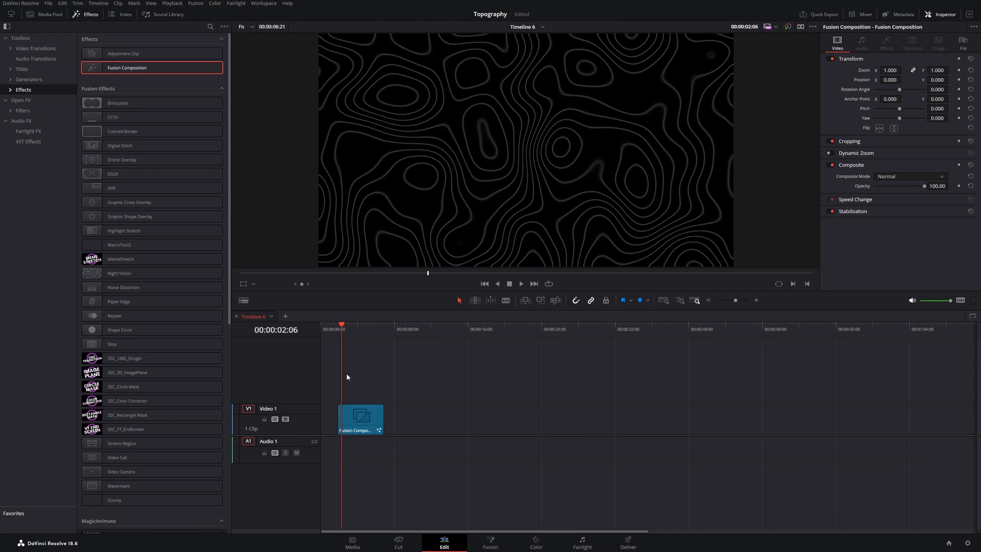
{"action": "left_click", "coordinate": [521, 284]}
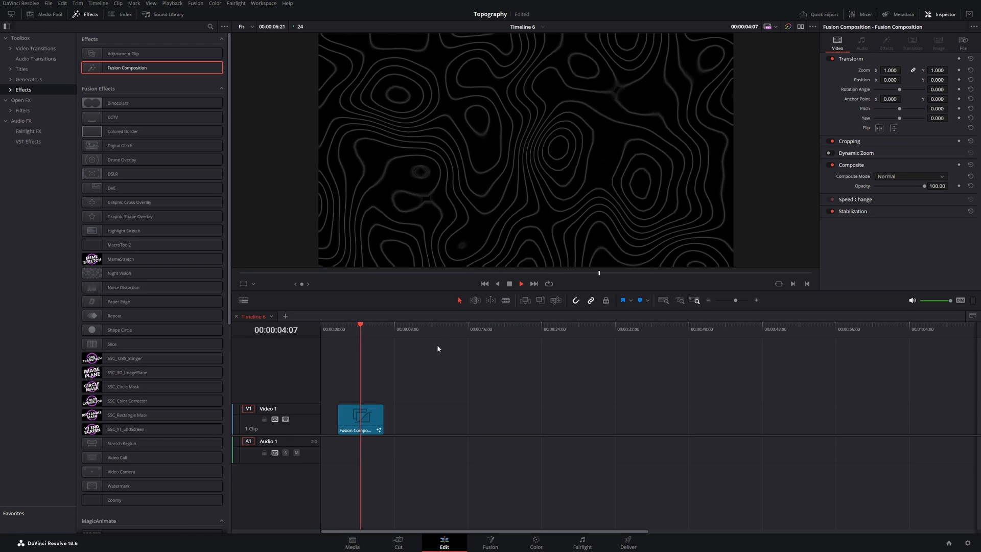
{"action": "left_click", "coordinate": [490, 542]}
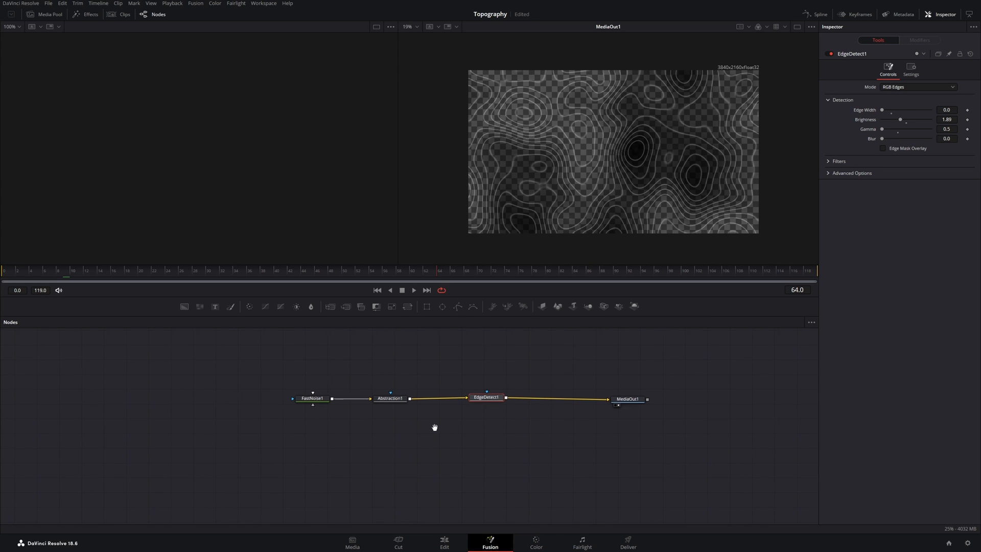
Create Instance_FastNoise1 beneath FastNoise1 via Paste Instance and select it
{"action": "left_click_drag", "start_coordinate": [313, 399], "coordinate": [336, 442]}
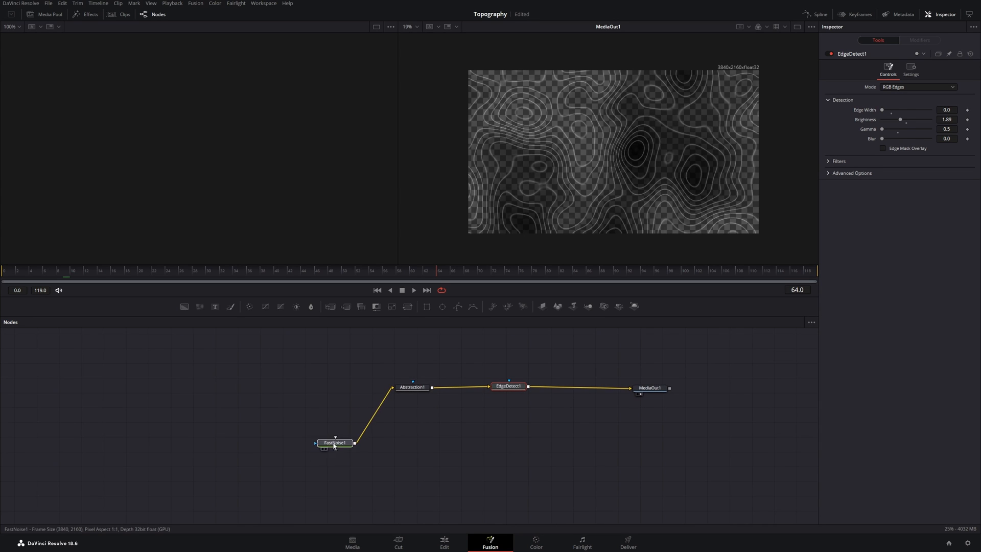
{"action": "left_click", "coordinate": [335, 442]}
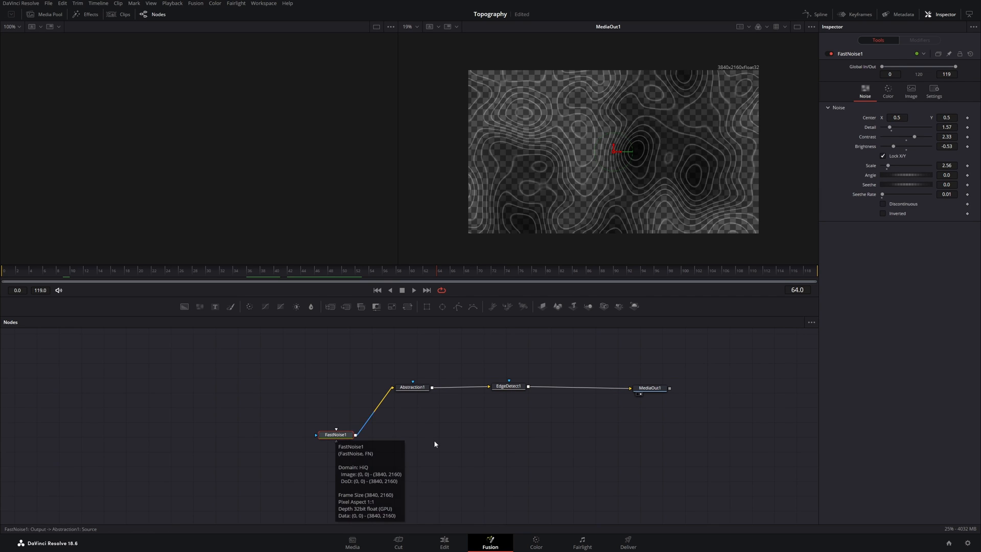
{"action": "mouse_move", "coordinate": [349, 482]}
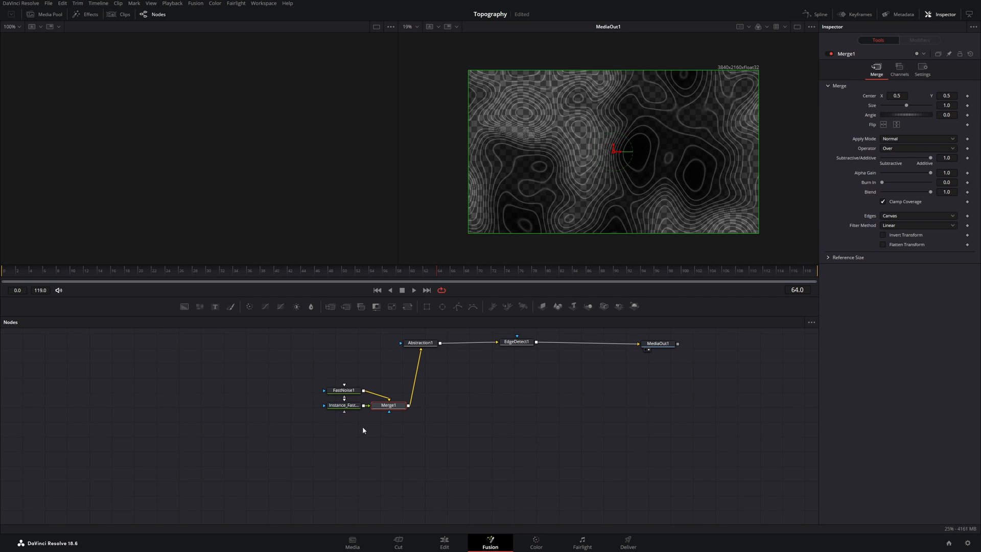
{"action": "mouse_move", "coordinate": [344, 413]}
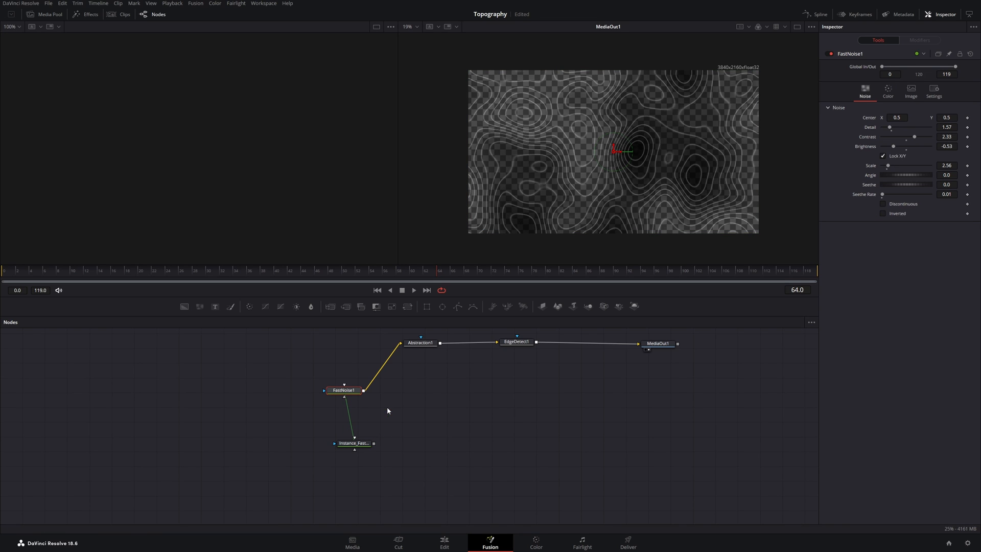
{"action": "left_click_drag", "start_coordinate": [343, 389], "coordinate": [353, 362]}
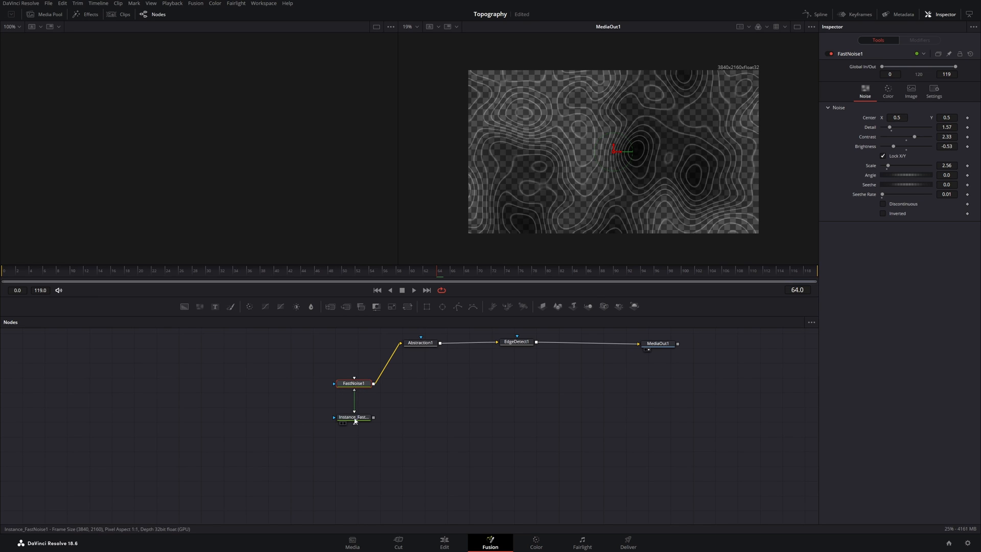
{"action": "left_click", "coordinate": [355, 417]}
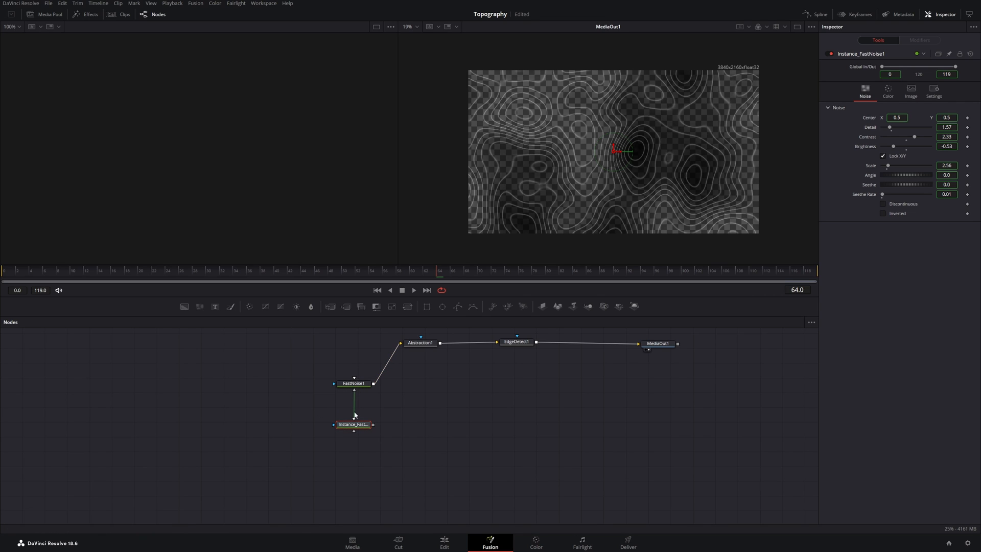
{"action": "left_click", "coordinate": [353, 424]}
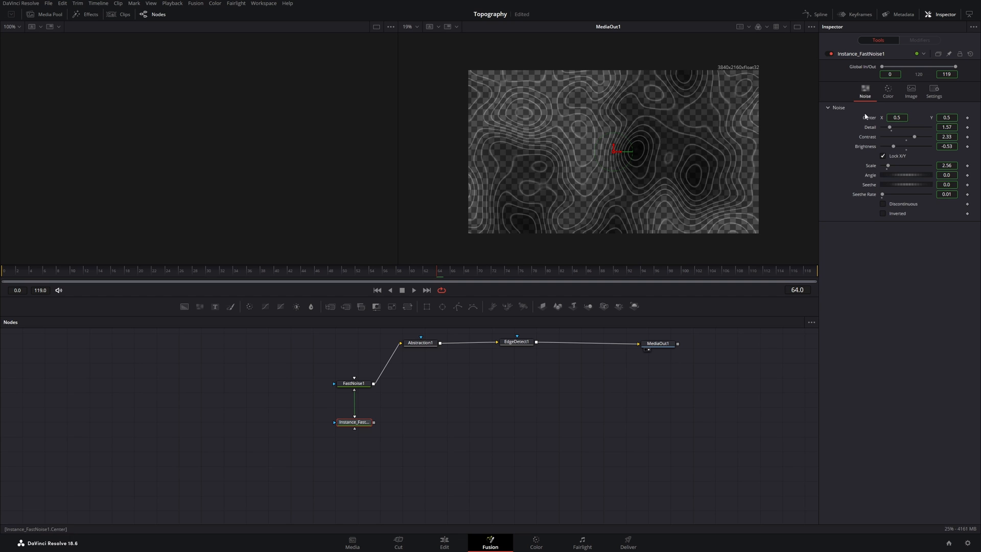
Deinstance the instance's Color 1 Alpha (0) and set FastNoise1's Color 1 Alpha to 1.0
{"action": "left_click", "coordinate": [889, 90]}
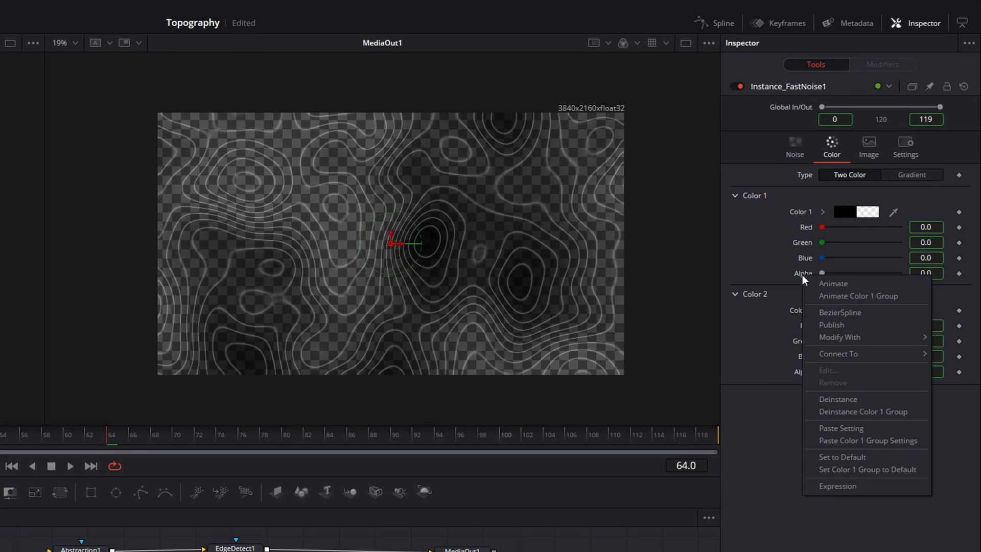
{"action": "mouse_move", "coordinate": [825, 390]}
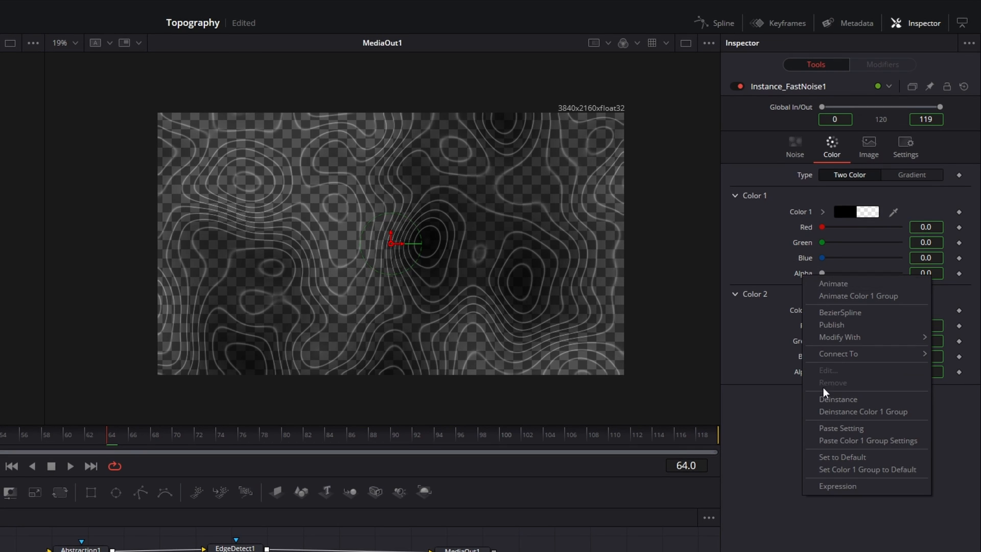
{"action": "mouse_move", "coordinate": [852, 400]}
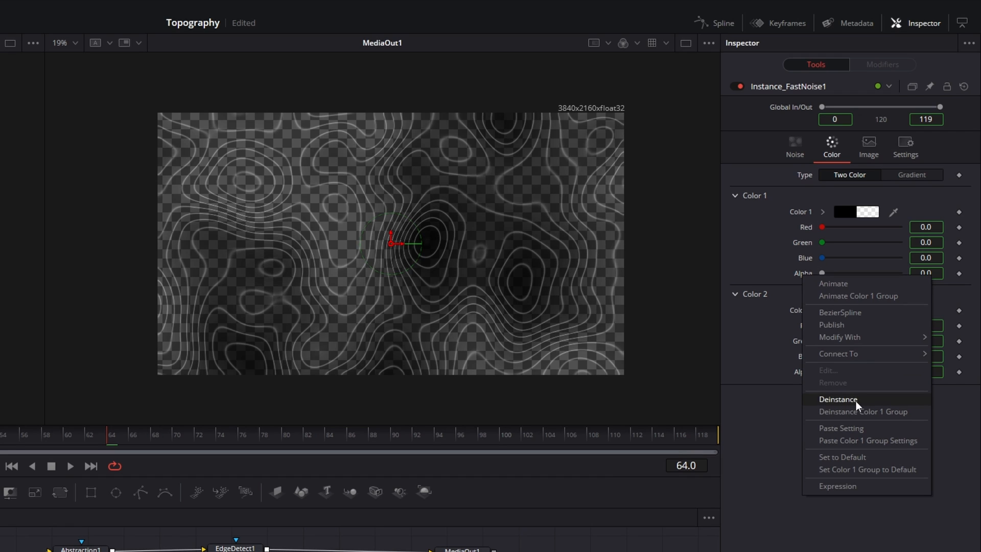
{"action": "left_click", "coordinate": [838, 398]}
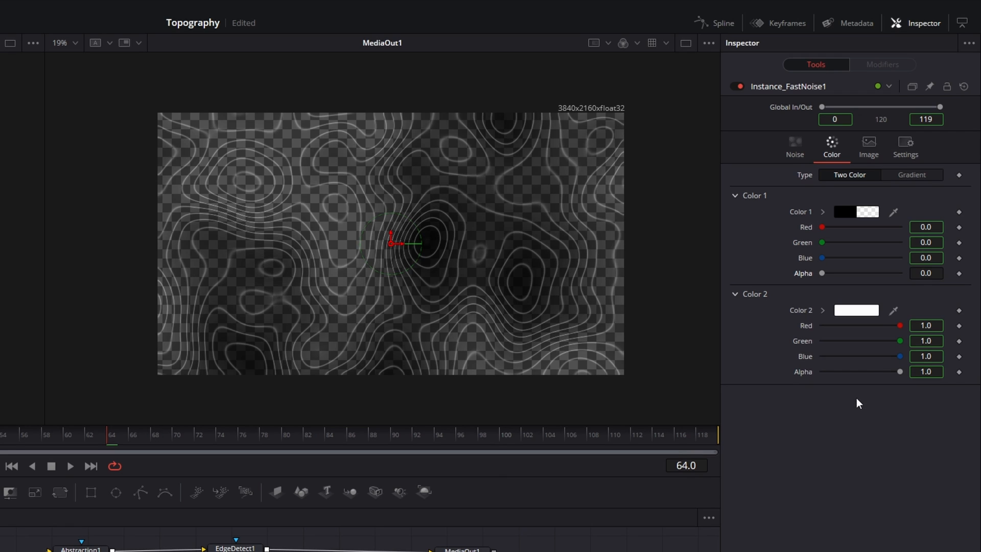
{"action": "mouse_move", "coordinate": [924, 284]}
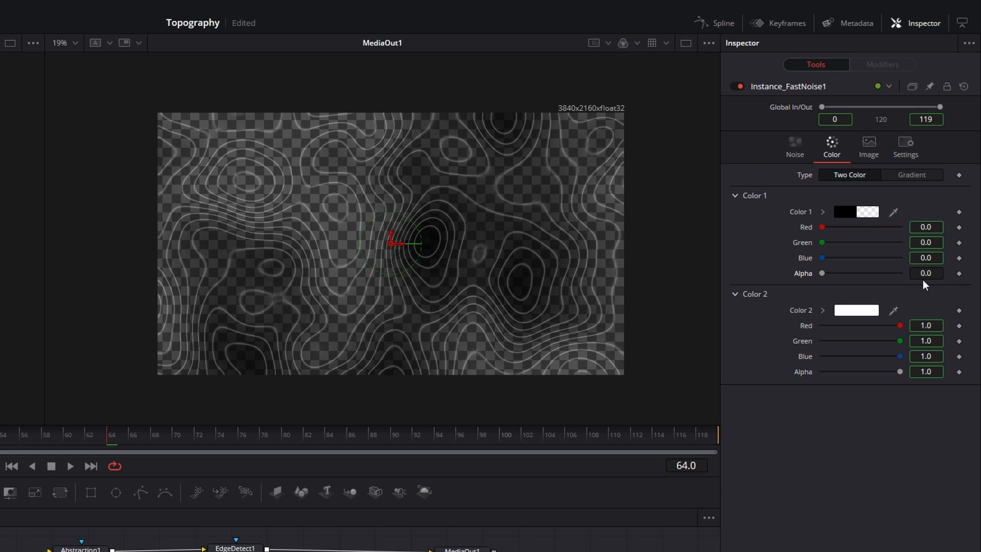
{"action": "mouse_move", "coordinate": [913, 288]}
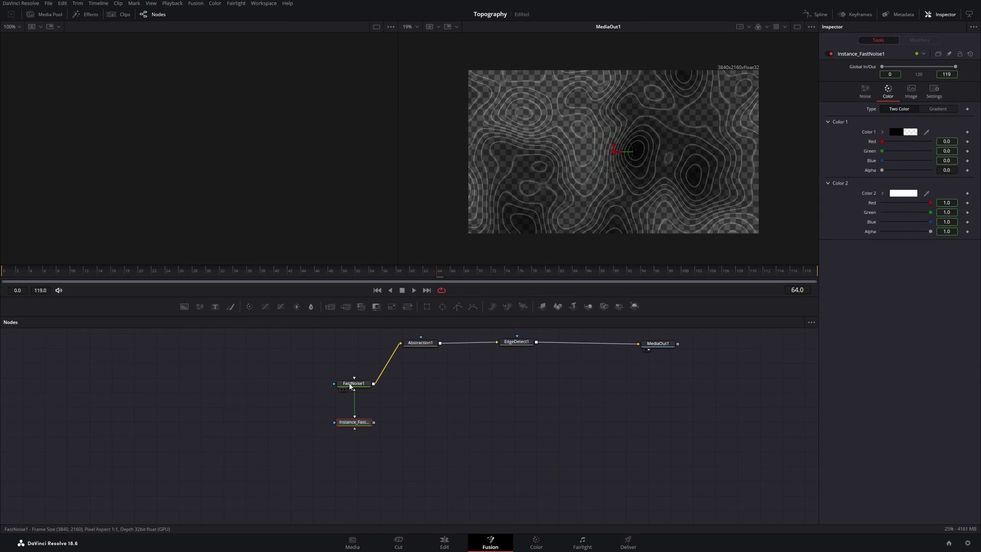
{"action": "left_click", "coordinate": [353, 383]}
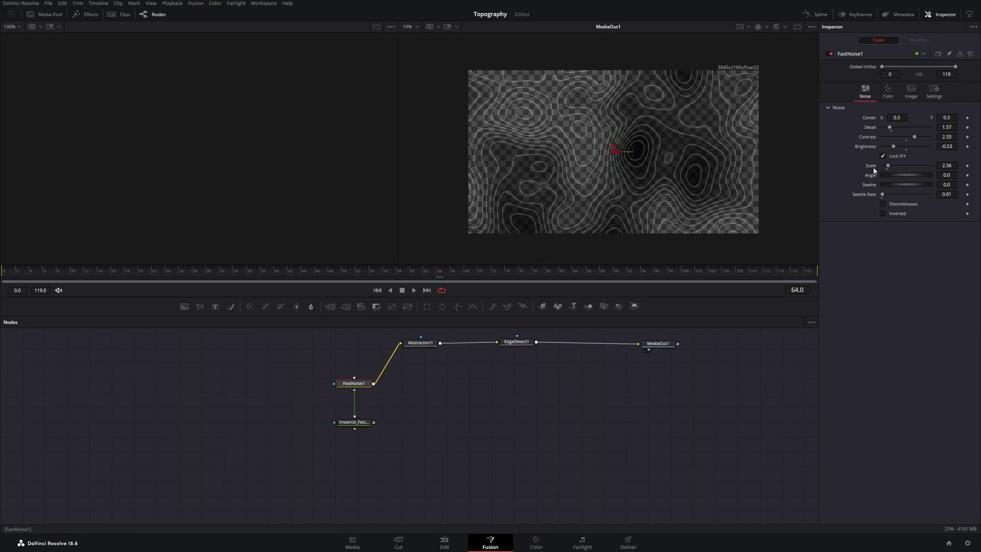
{"action": "left_click", "coordinate": [888, 91]}
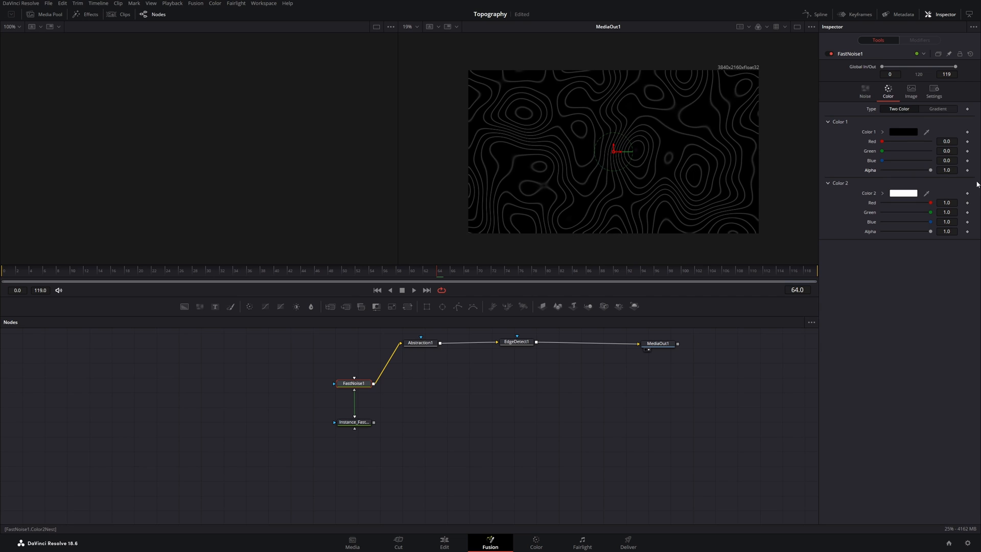
{"action": "mouse_move", "coordinate": [707, 162]}
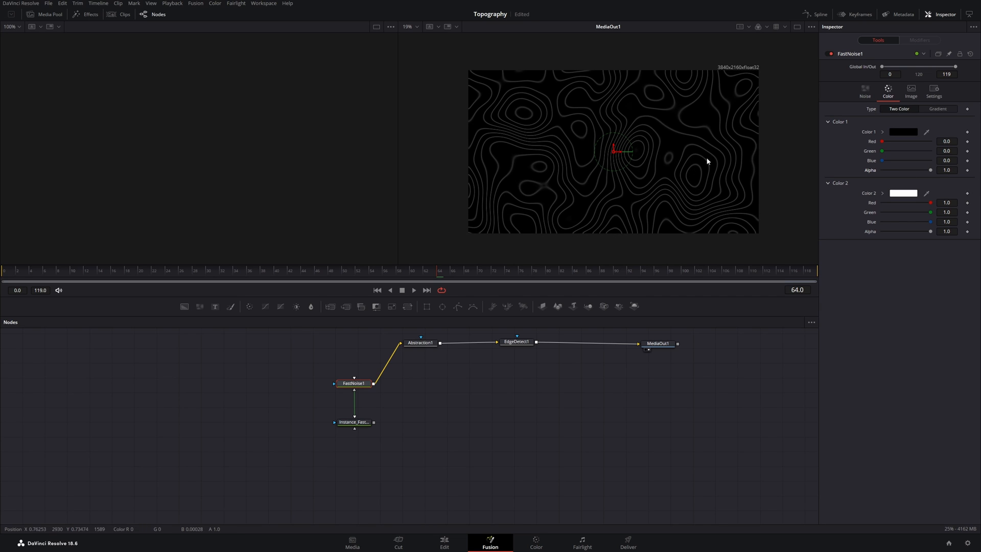
{"action": "left_click", "coordinate": [353, 422]}
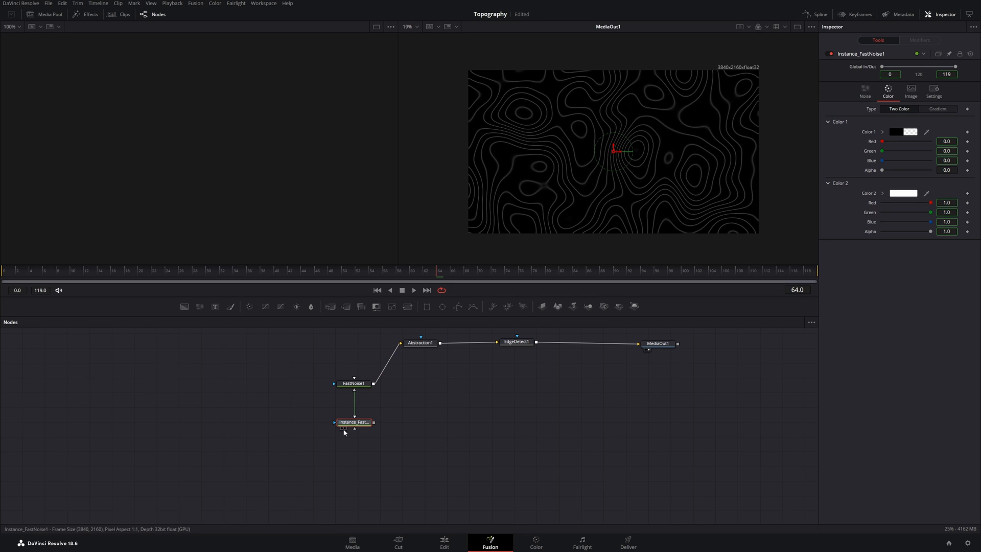
Load FastNoise1 and Instance_FastNoise1 into the two viewers for side-by-side comparison
{"action": "left_click", "coordinate": [354, 383]}
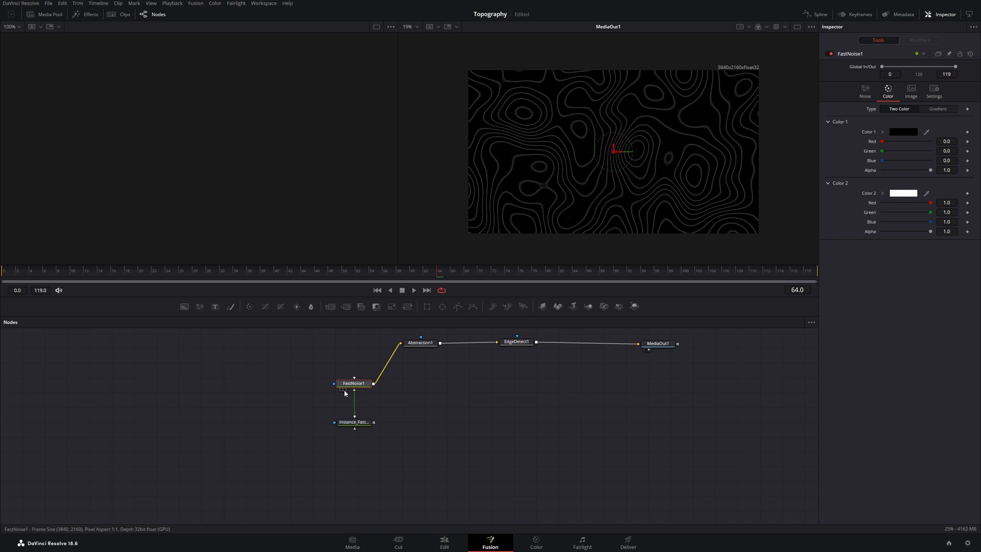
{"action": "mouse_move", "coordinate": [350, 383]}
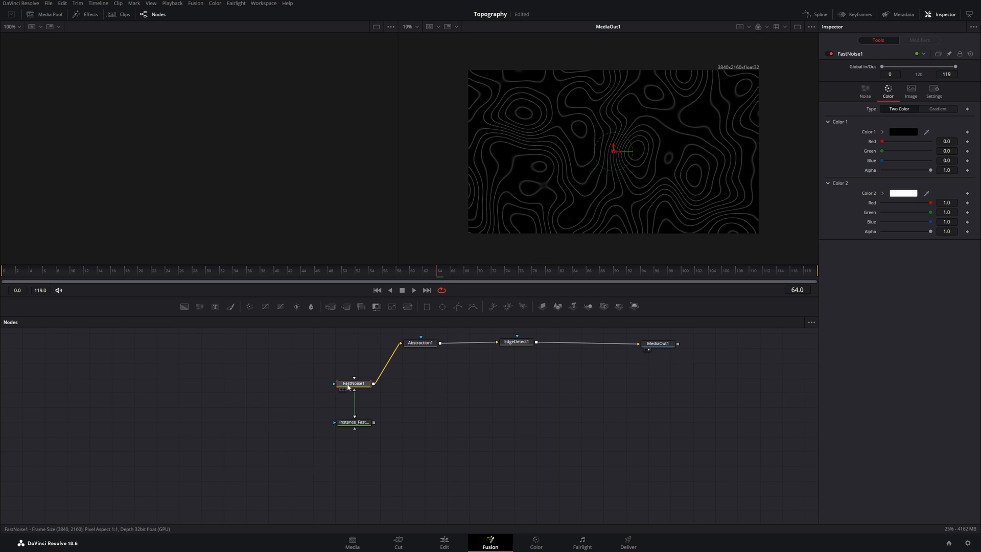
{"action": "left_click", "coordinate": [372, 384]}
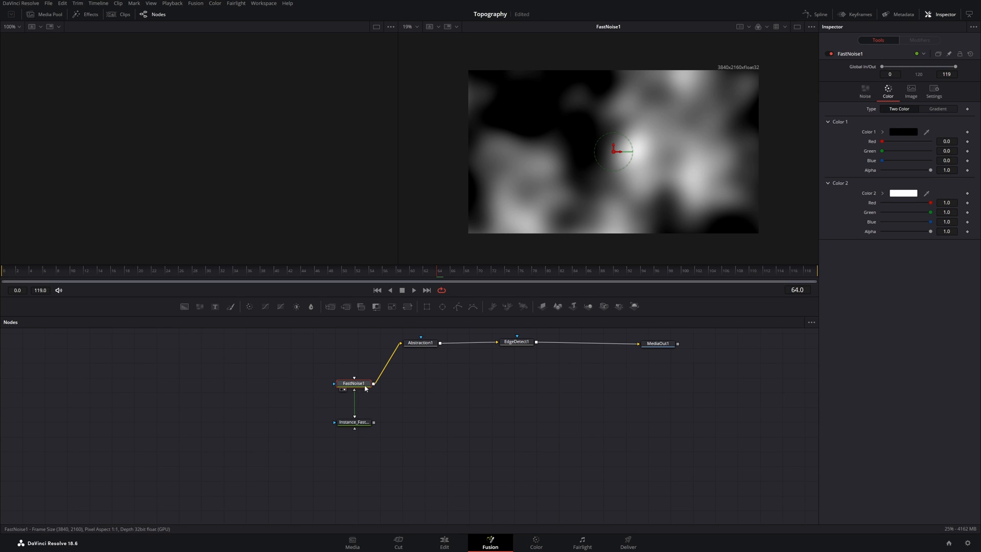
{"action": "left_click", "coordinate": [353, 421]}
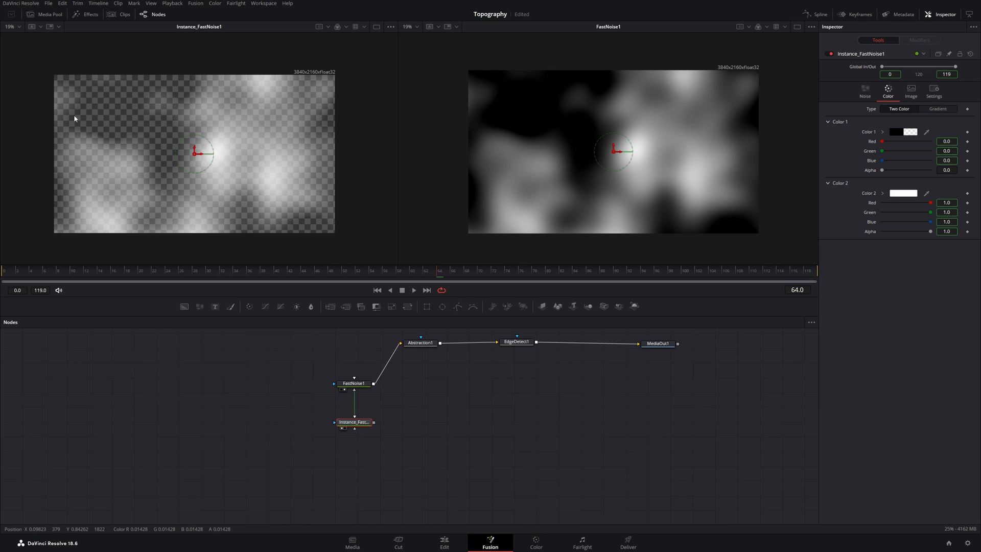
{"action": "mouse_move", "coordinate": [262, 199]}
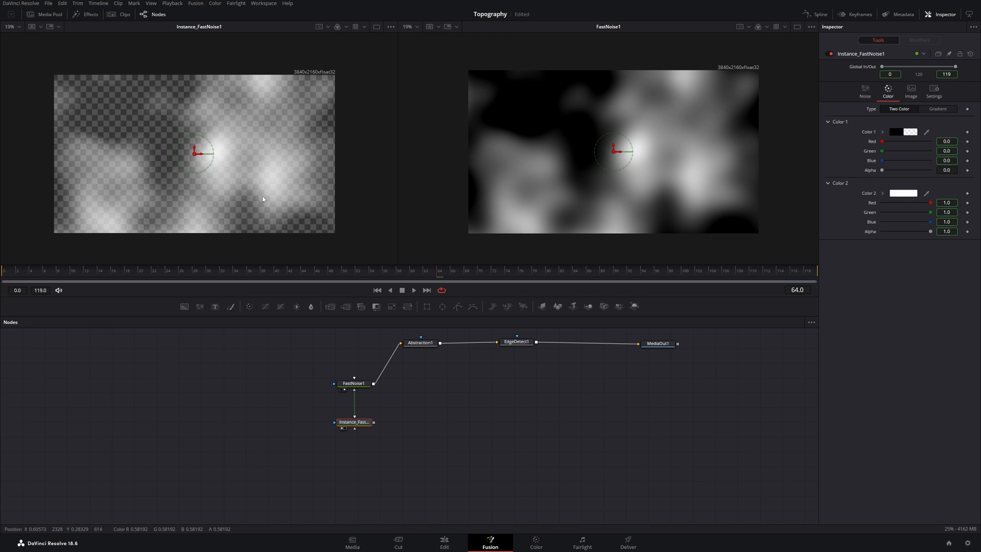
{"action": "mouse_move", "coordinate": [317, 198]}
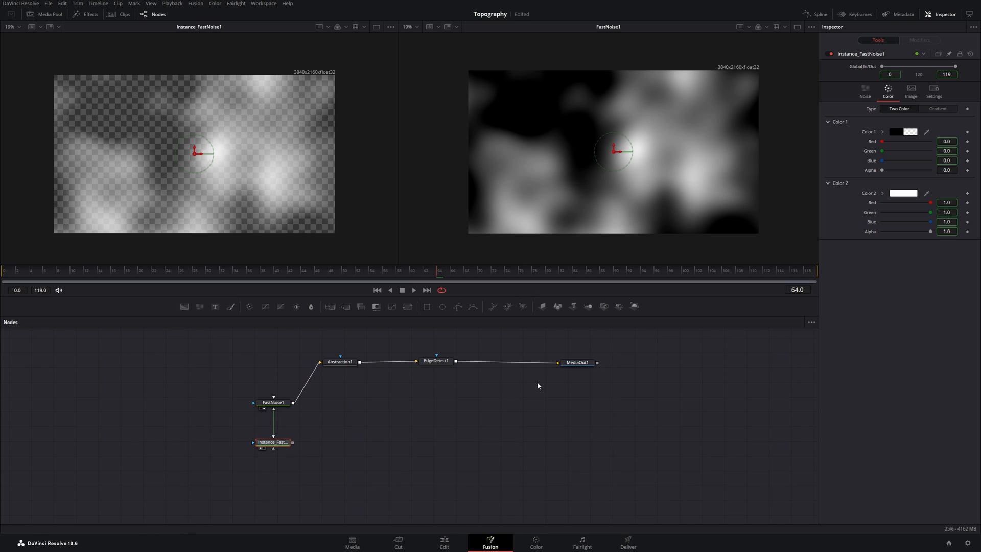
{"action": "mouse_move", "coordinate": [323, 414]}
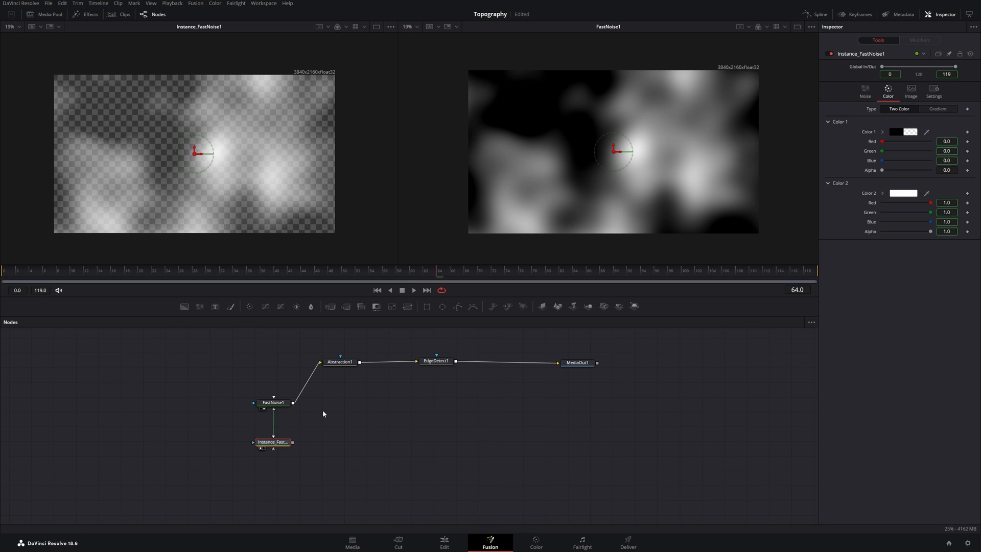
Load MediaOut1 into the right viewer and clear the left viewer
{"action": "left_click", "coordinate": [577, 362]}
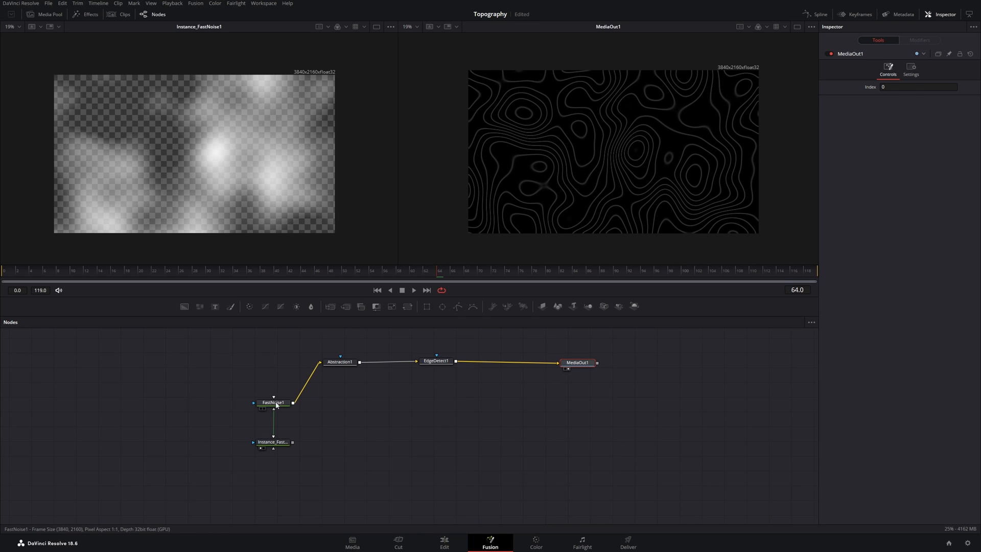
{"action": "left_click", "coordinate": [272, 441]}
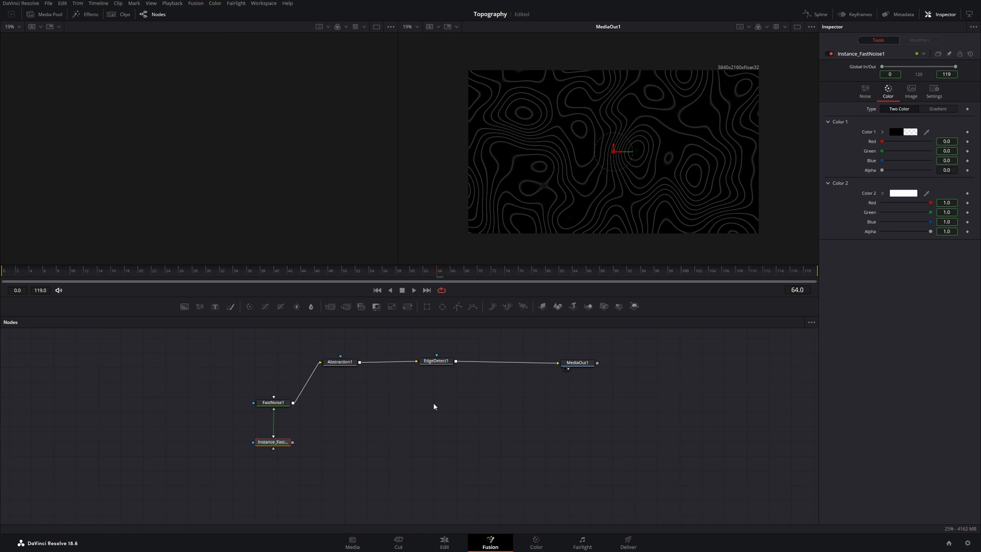